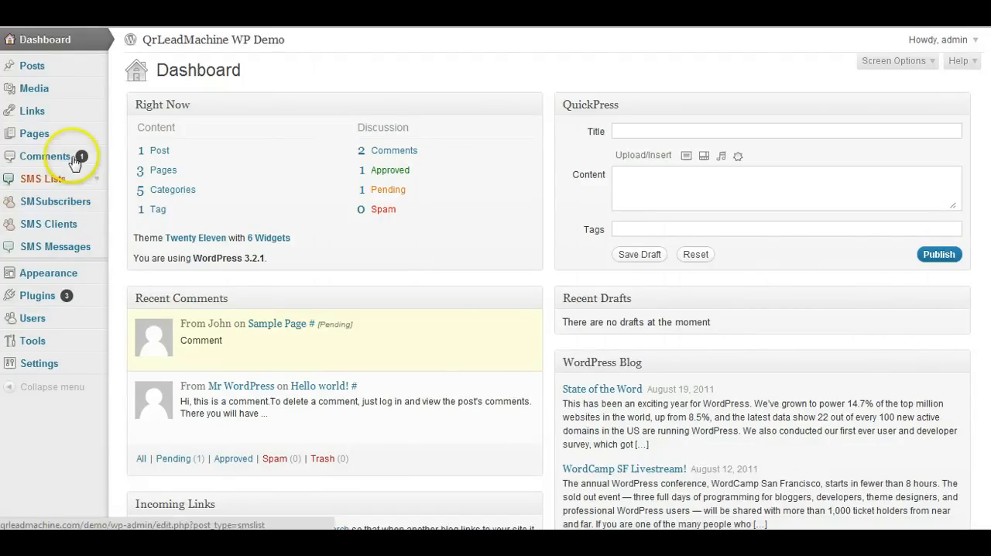
{"action": "mouse_move", "coordinate": [48, 273]}
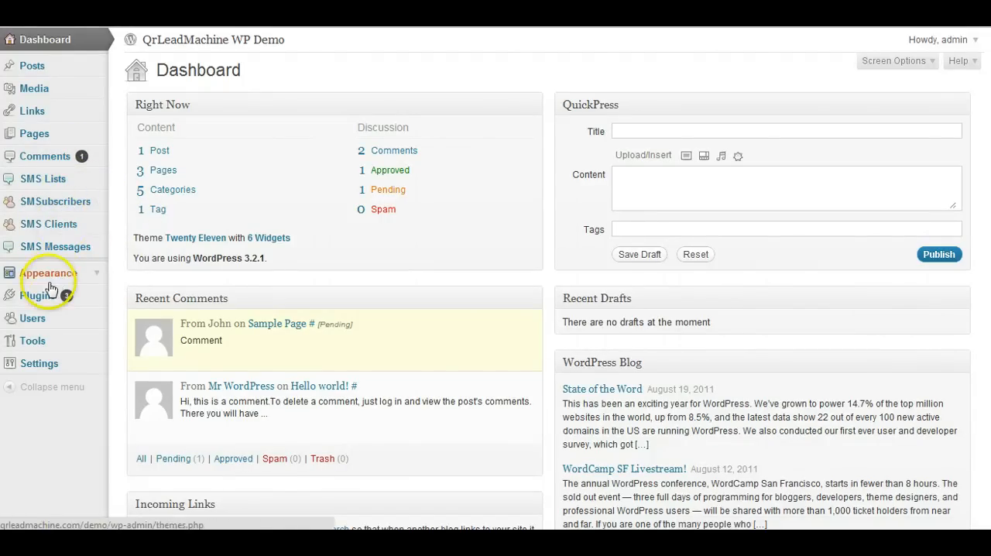
{"action": "mouse_move", "coordinate": [59, 246]}
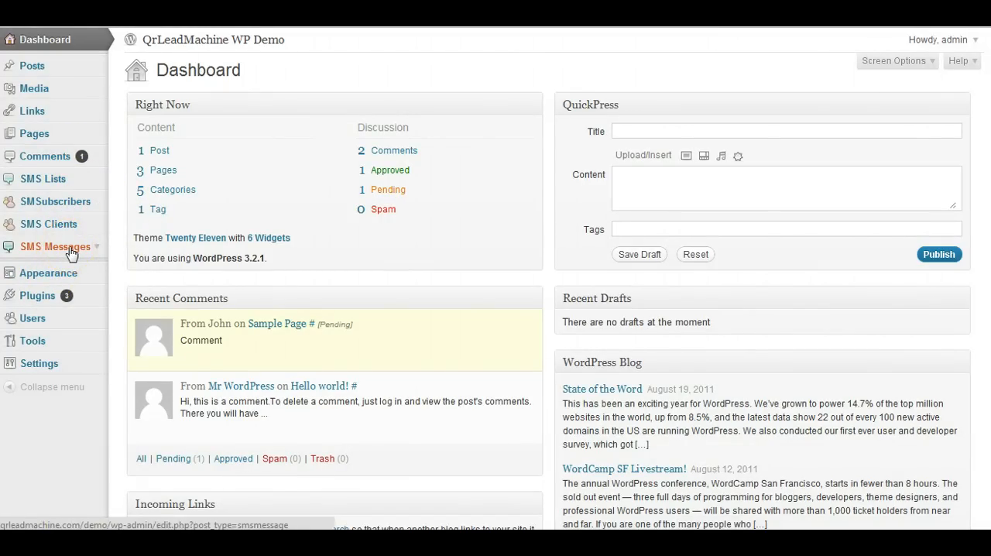
{"action": "mouse_move", "coordinate": [43, 178]}
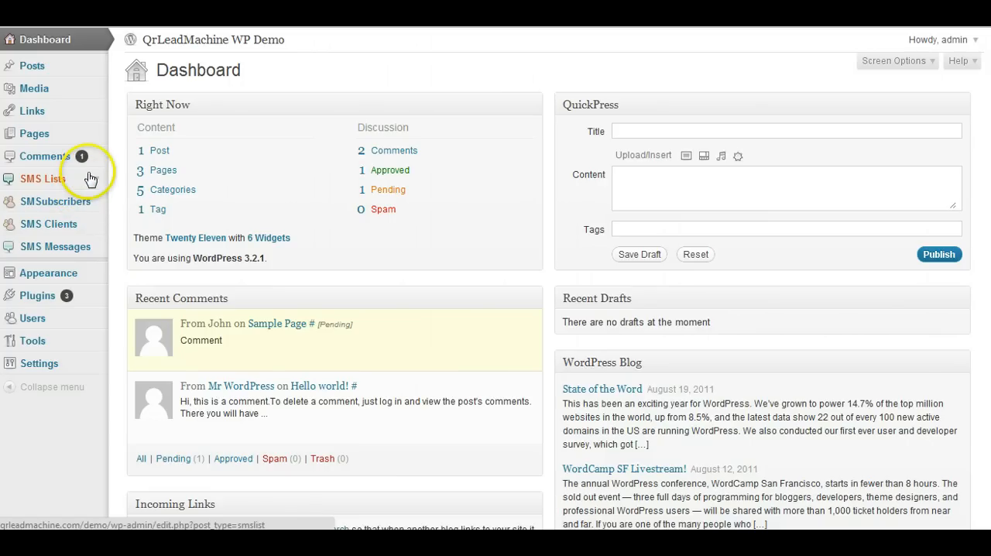
{"action": "mouse_move", "coordinate": [65, 246]}
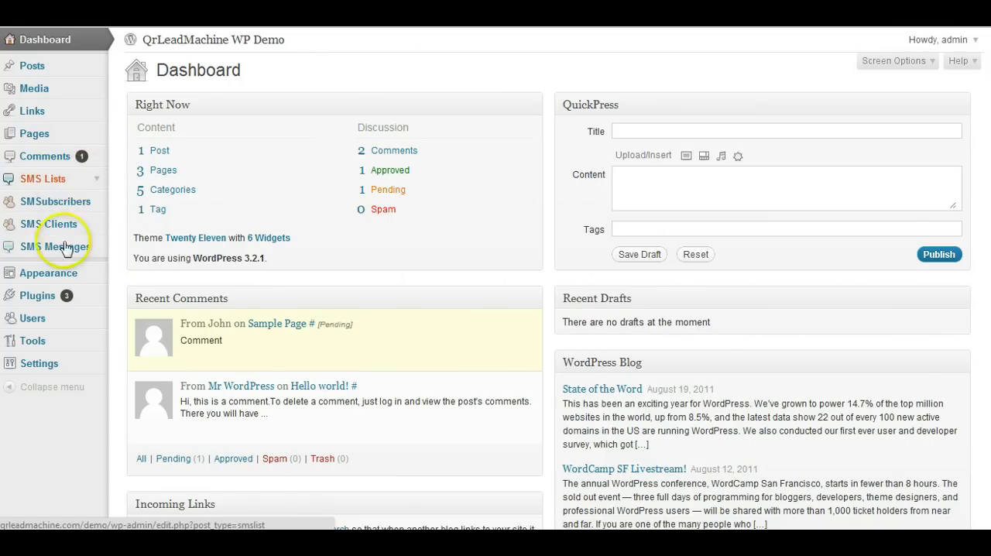
{"action": "mouse_move", "coordinate": [54, 202]}
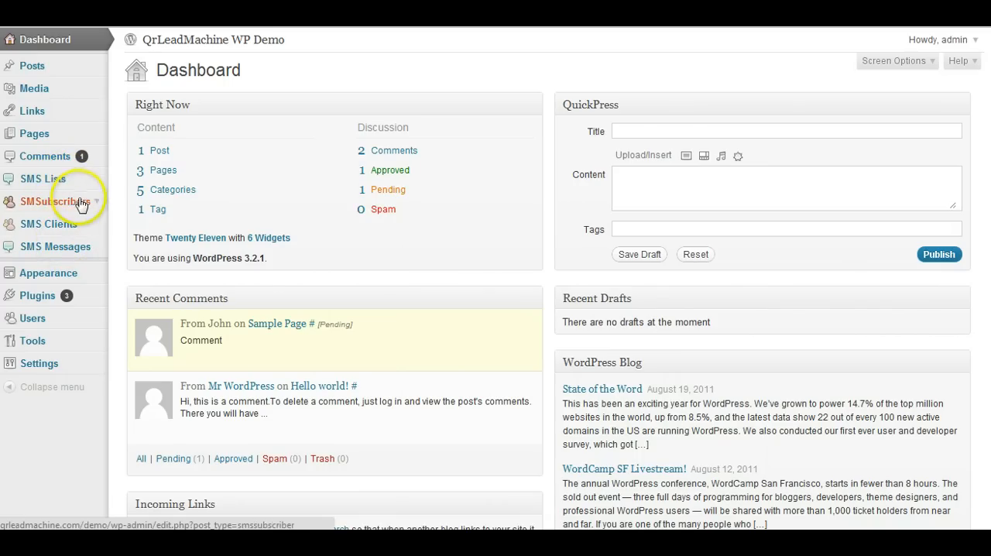
{"action": "mouse_move", "coordinate": [81, 248]}
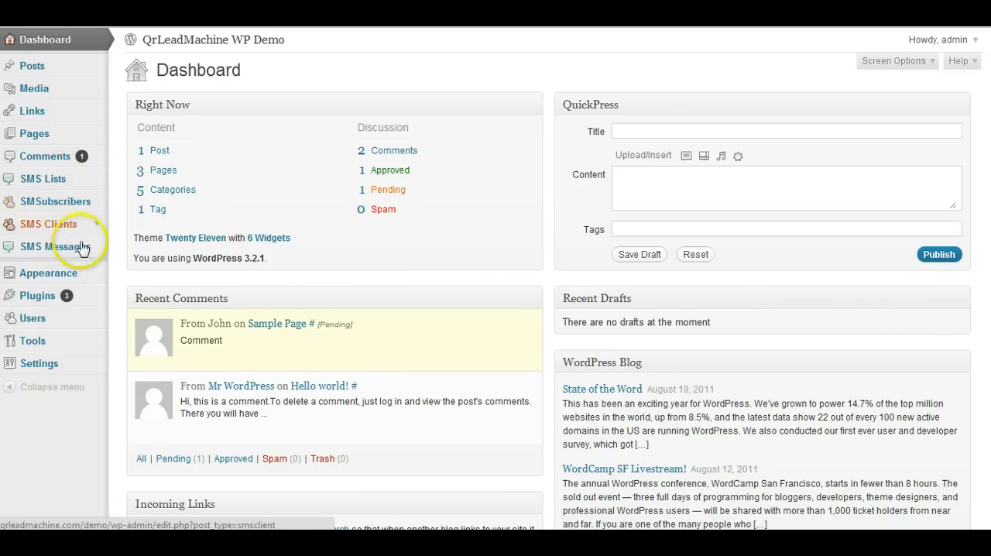
{"action": "mouse_move", "coordinate": [60, 246]}
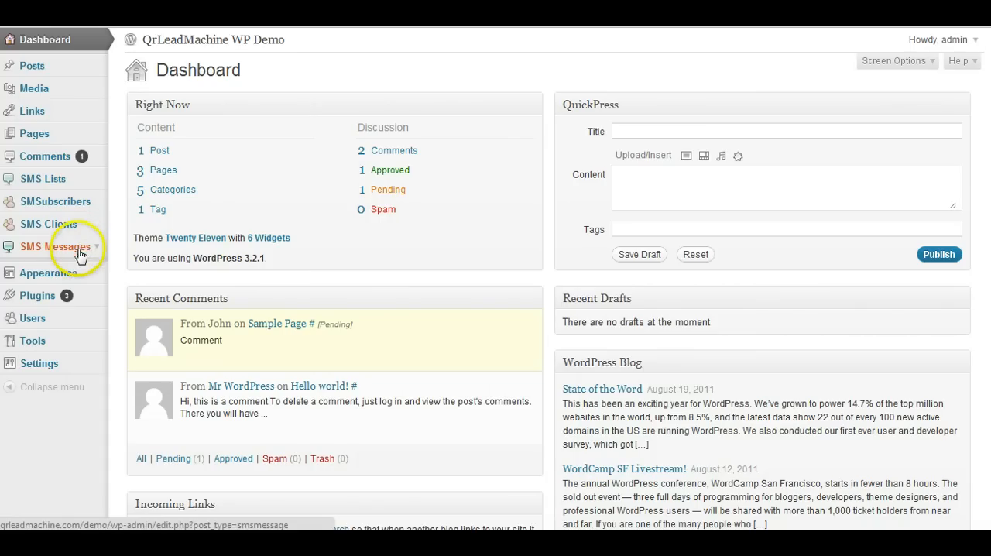
Show the SMS Lists overview with Pizza Shop and Test List and their subscriber counts.
{"action": "left_click", "coordinate": [43, 178]}
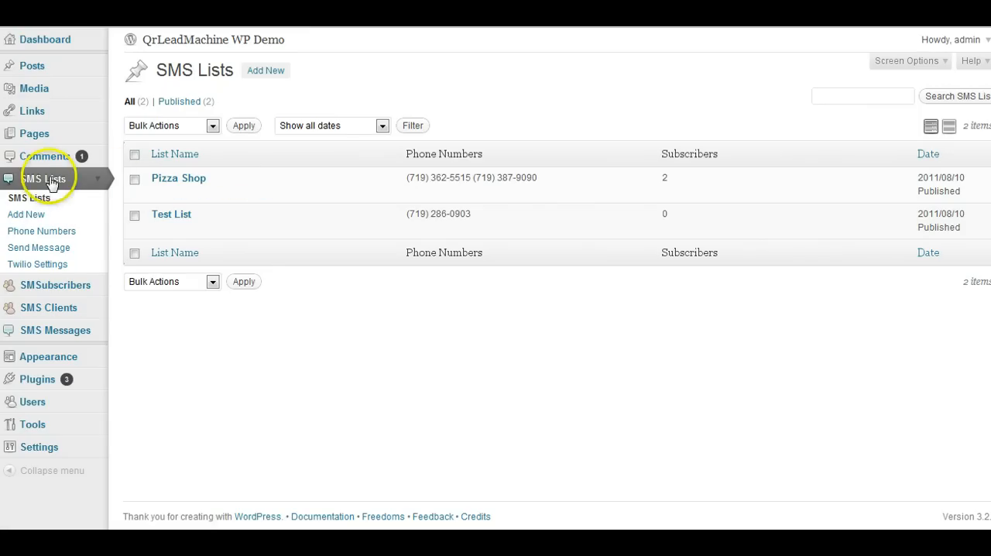
{"action": "mouse_move", "coordinate": [213, 163]}
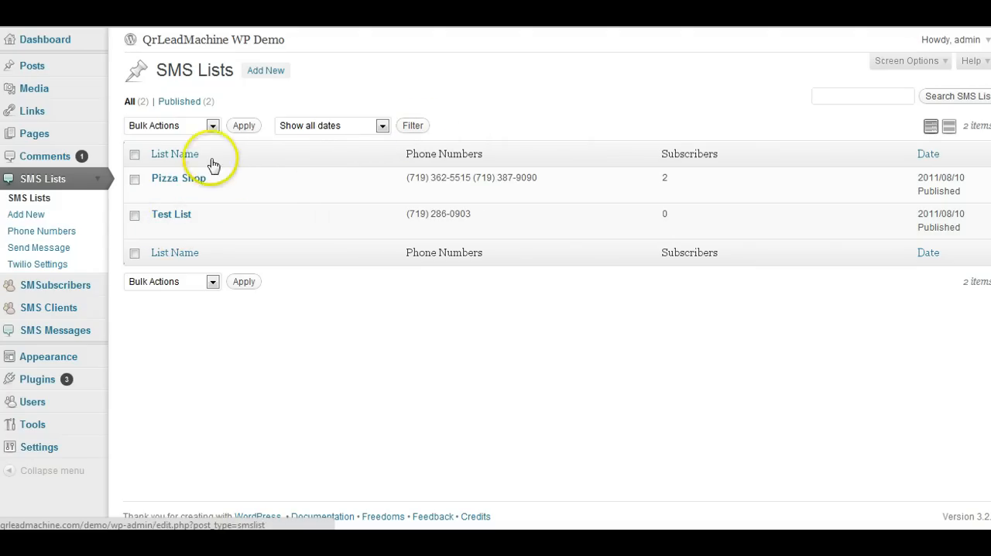
{"action": "mouse_move", "coordinate": [177, 186]}
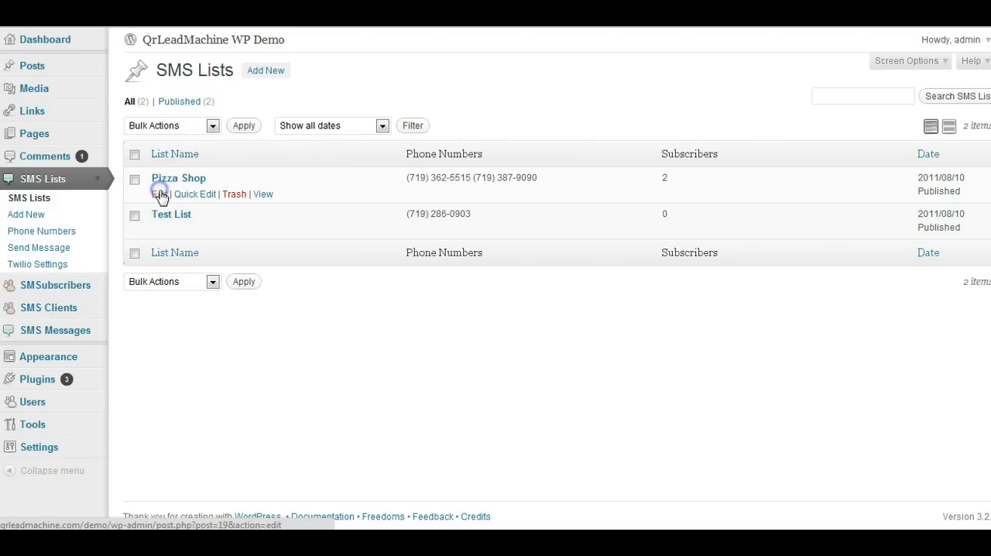
Edit the Pizza Shop SMS list, briefly highlighting its New Subscriber reply text.
{"action": "left_click", "coordinate": [161, 194]}
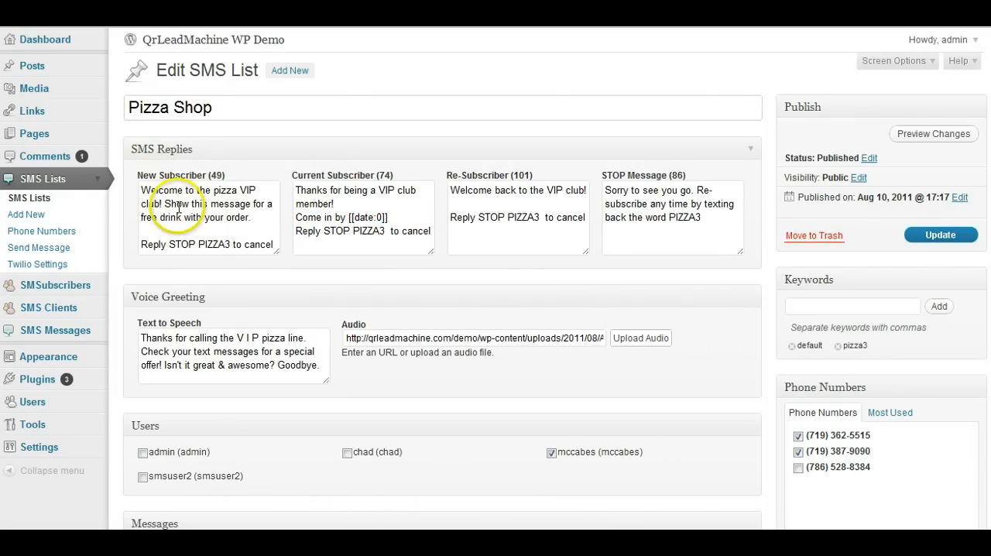
{"action": "mouse_move", "coordinate": [634, 209]}
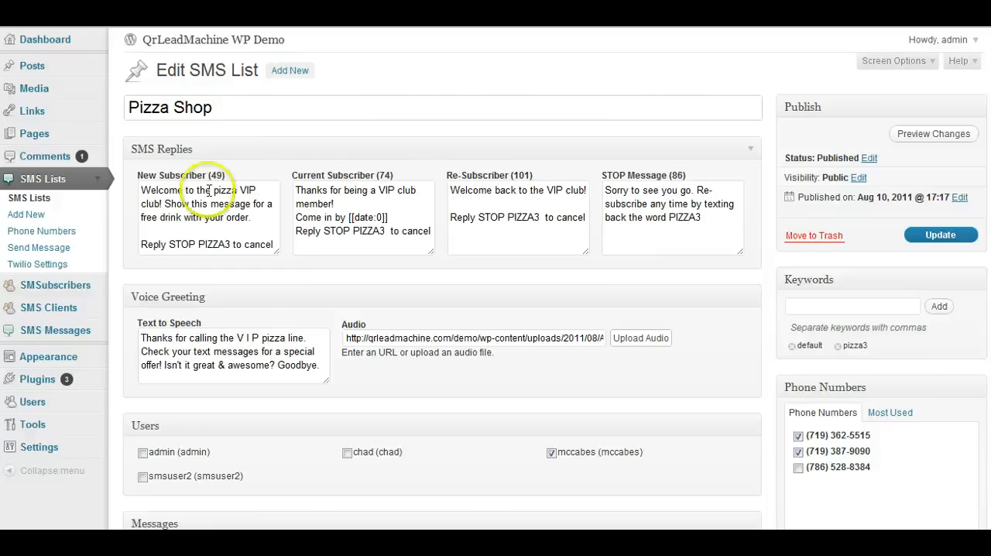
{"action": "triple_click", "coordinate": [209, 205]}
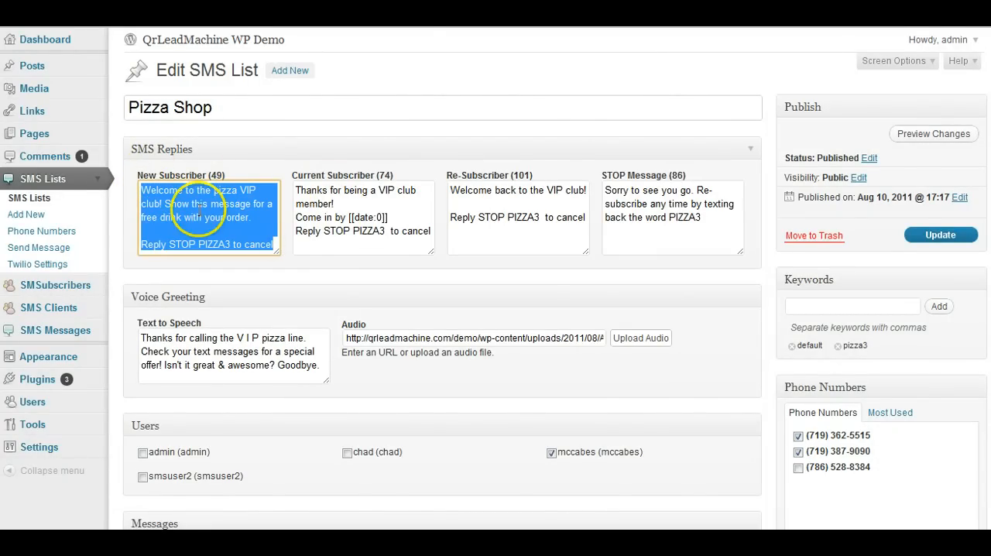
{"action": "left_click", "coordinate": [260, 220]}
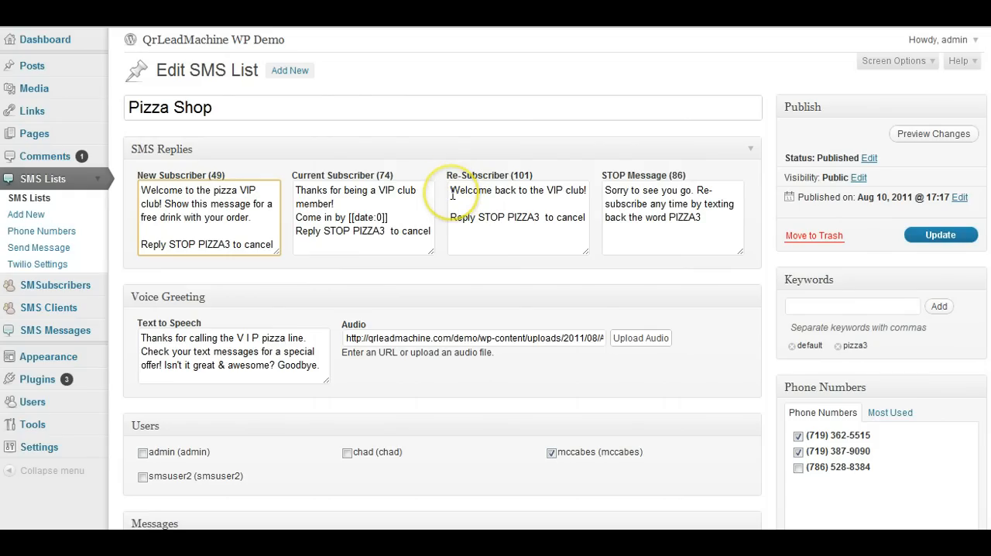
{"action": "mouse_move", "coordinate": [689, 238]}
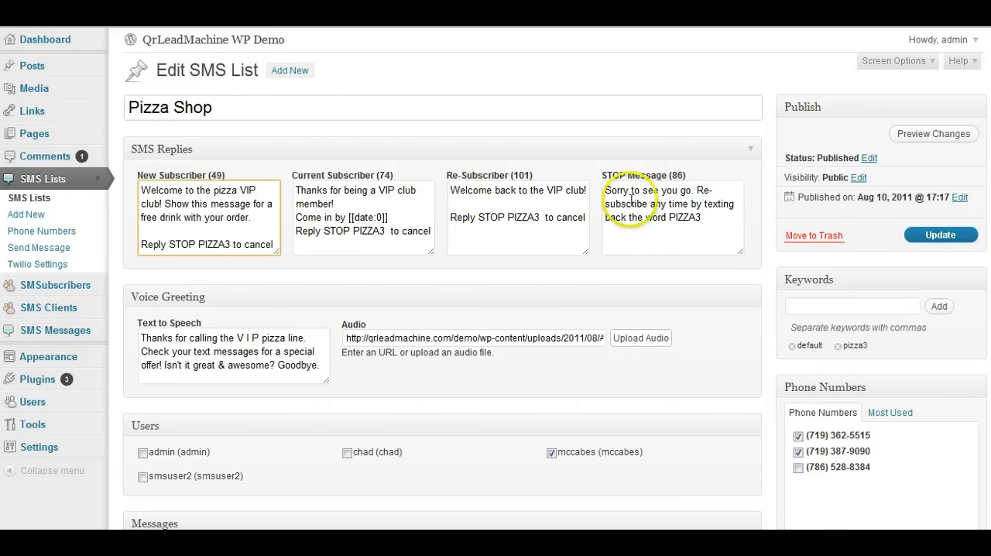
{"action": "mouse_move", "coordinate": [704, 209]}
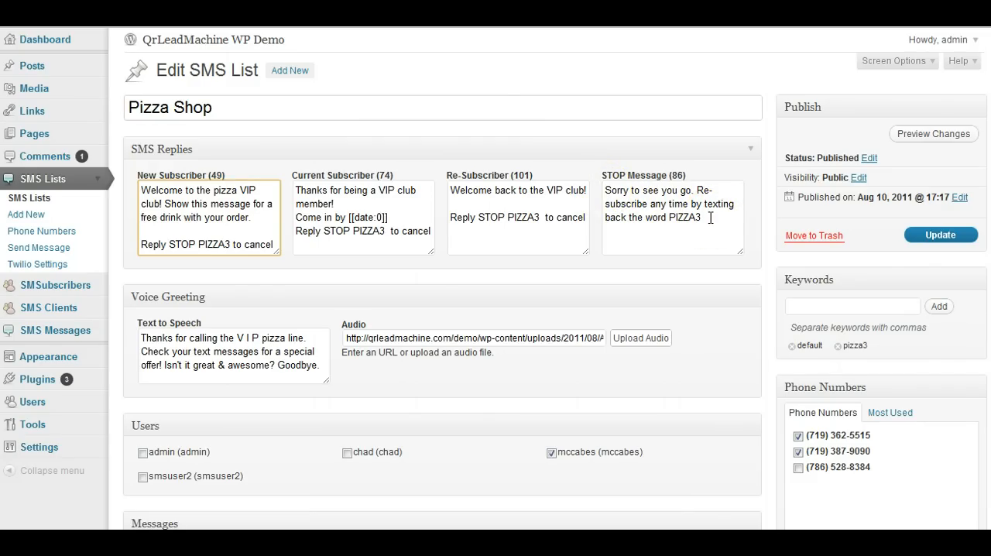
{"action": "scroll", "scroll_direction": "down", "scroll_amount": 3}
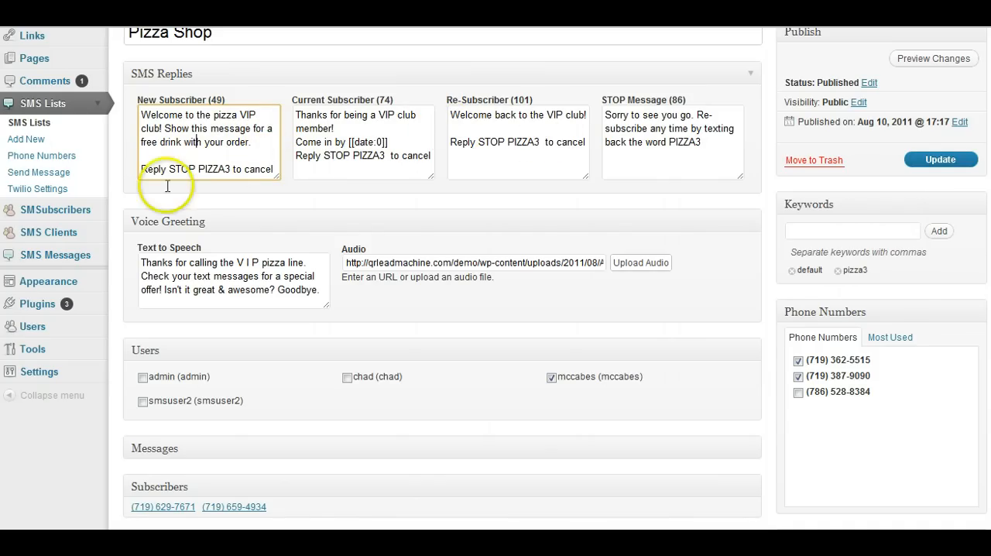
{"action": "scroll", "scroll_direction": "down", "scroll_amount": 3}
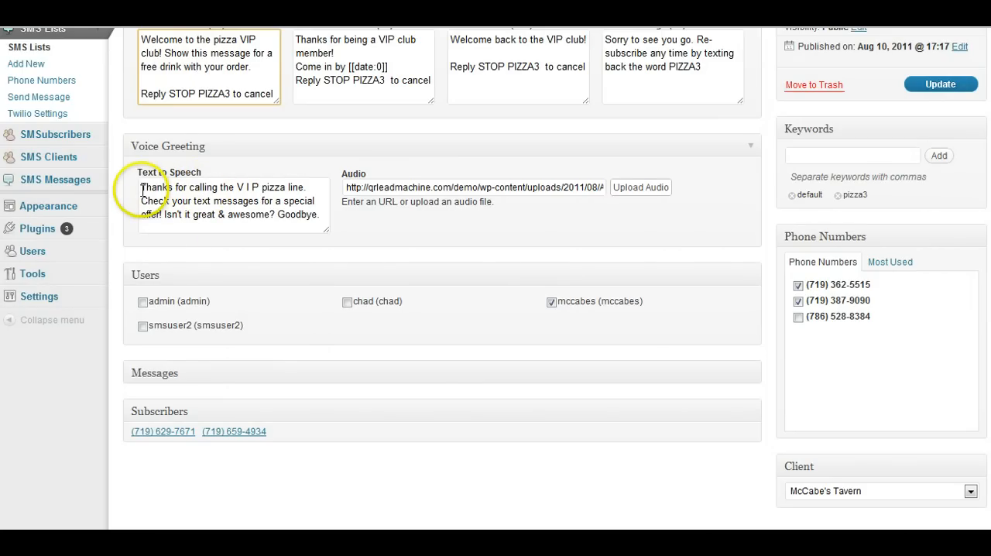
{"action": "triple_click", "coordinate": [225, 199]}
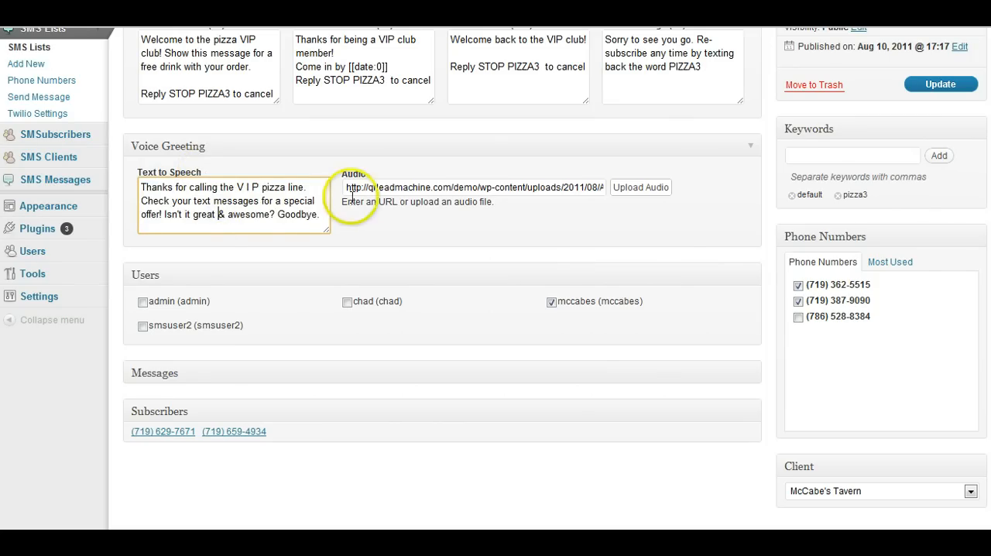
{"action": "mouse_move", "coordinate": [421, 185]}
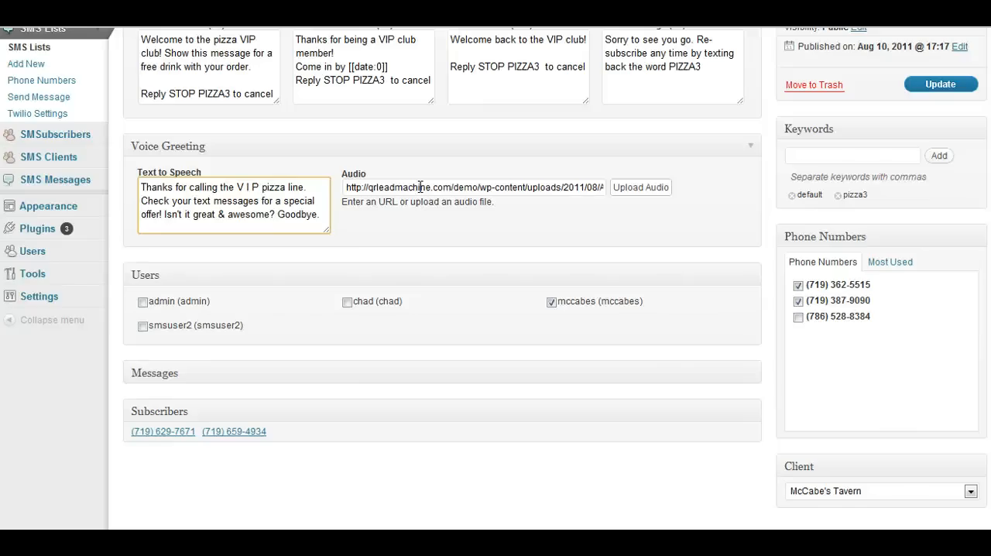
{"action": "mouse_move", "coordinate": [777, 282]}
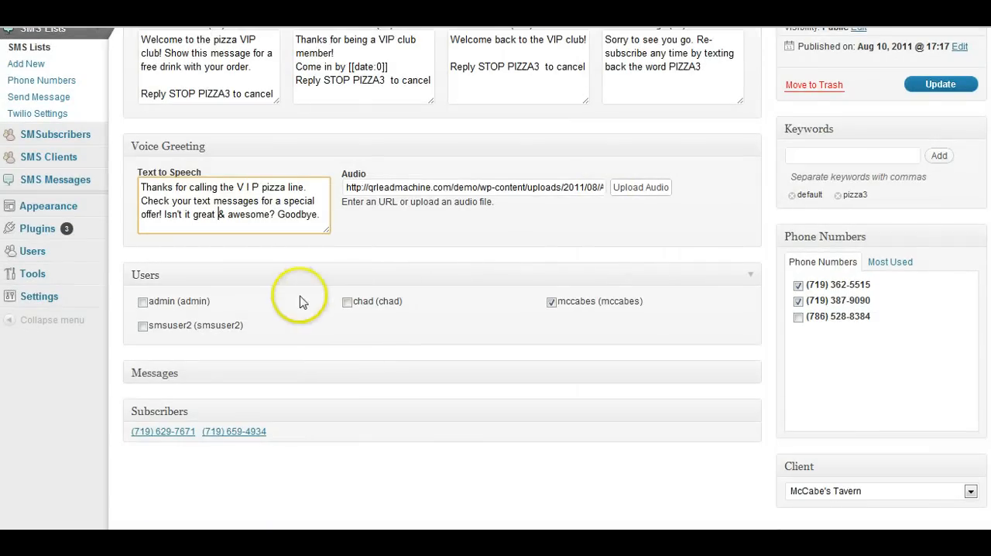
{"action": "mouse_move", "coordinate": [415, 340]}
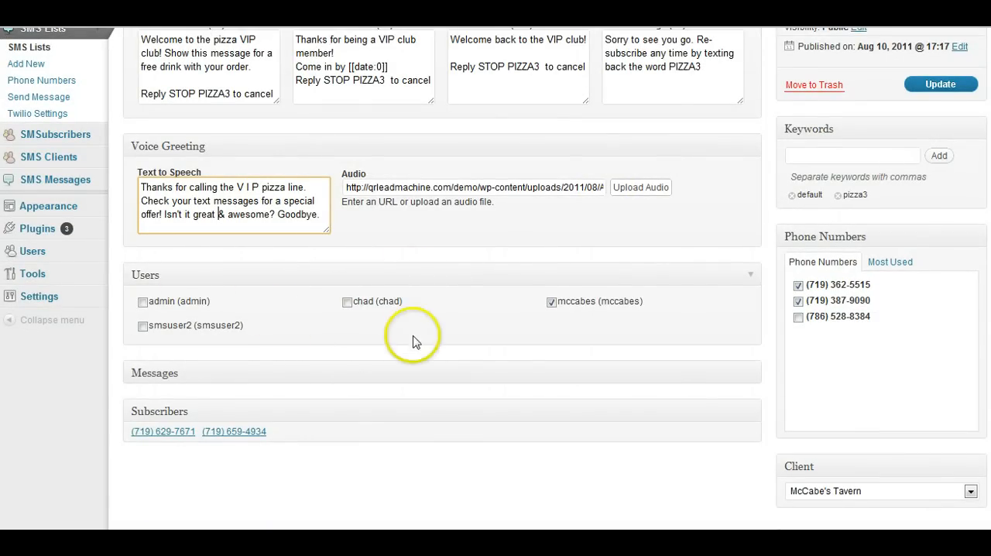
{"action": "scroll", "scroll_direction": "up", "scroll_amount": 3}
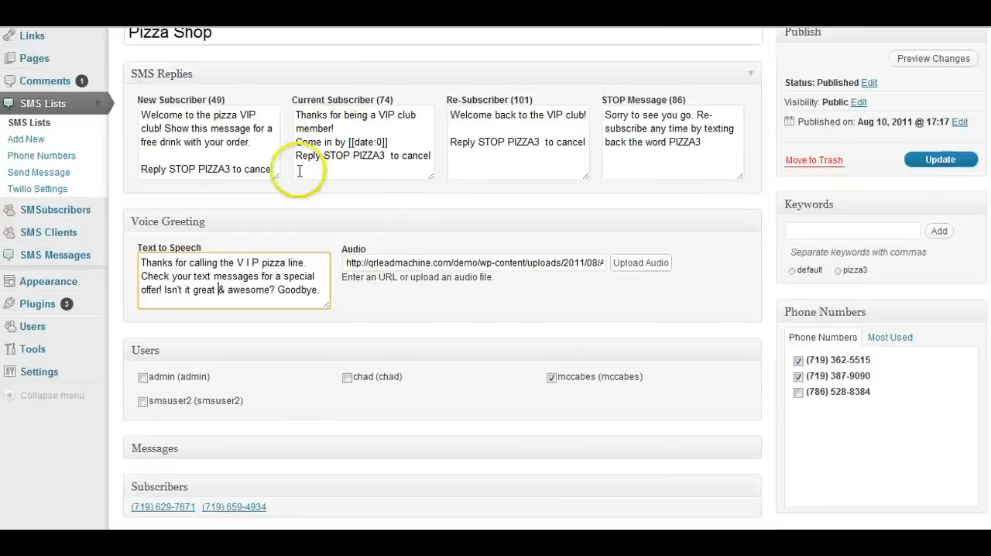
{"action": "scroll", "scroll_direction": "down", "scroll_amount": 3}
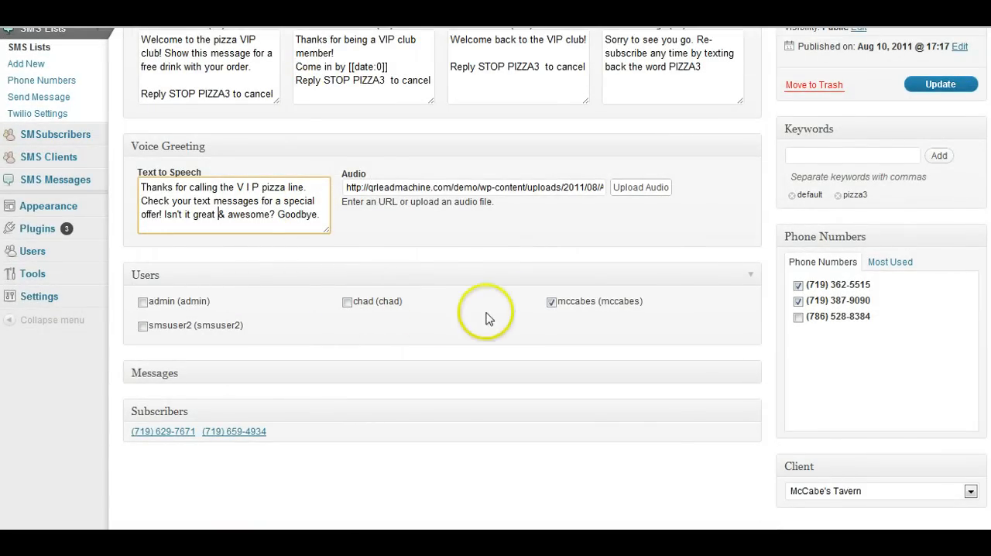
{"action": "mouse_move", "coordinate": [401, 229]}
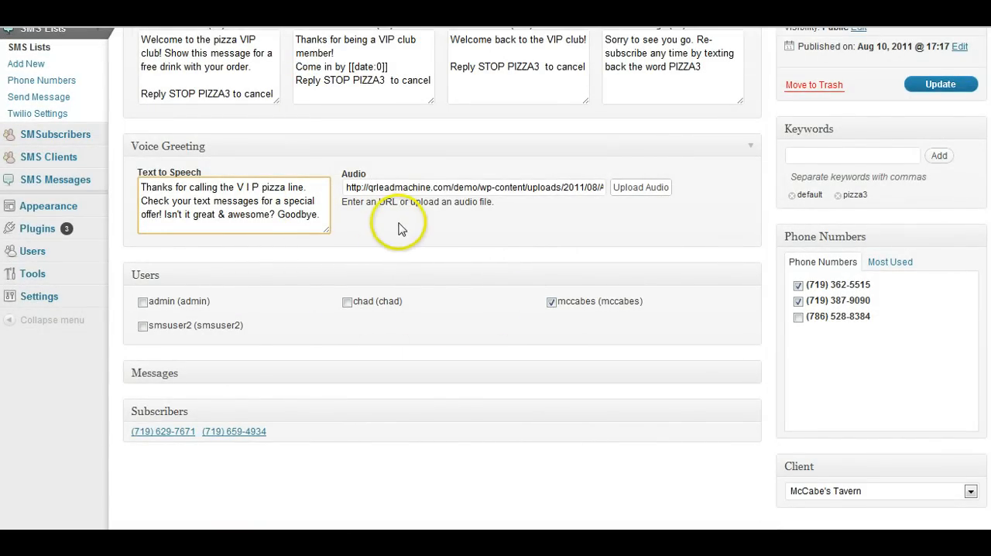
{"action": "mouse_move", "coordinate": [365, 379]}
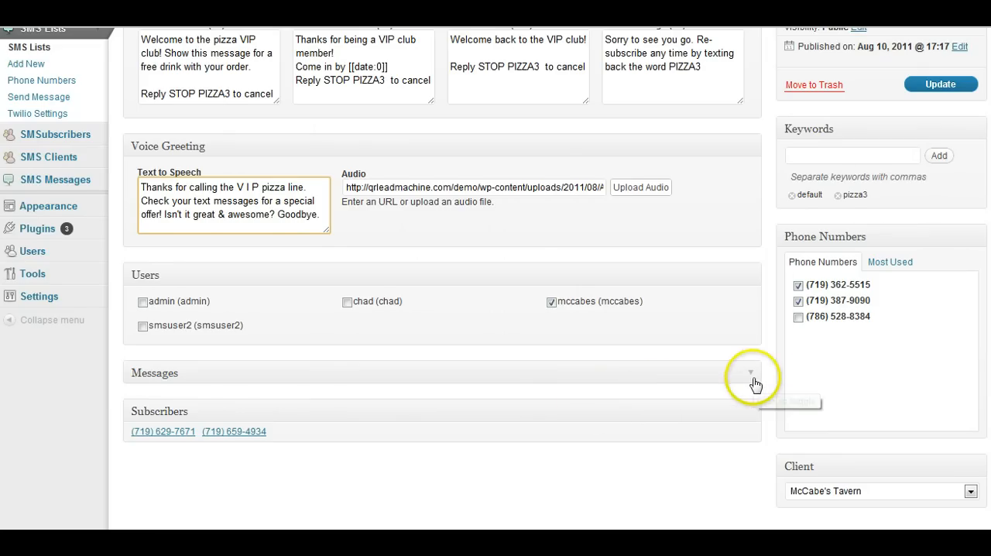
{"action": "left_click", "coordinate": [749, 372]}
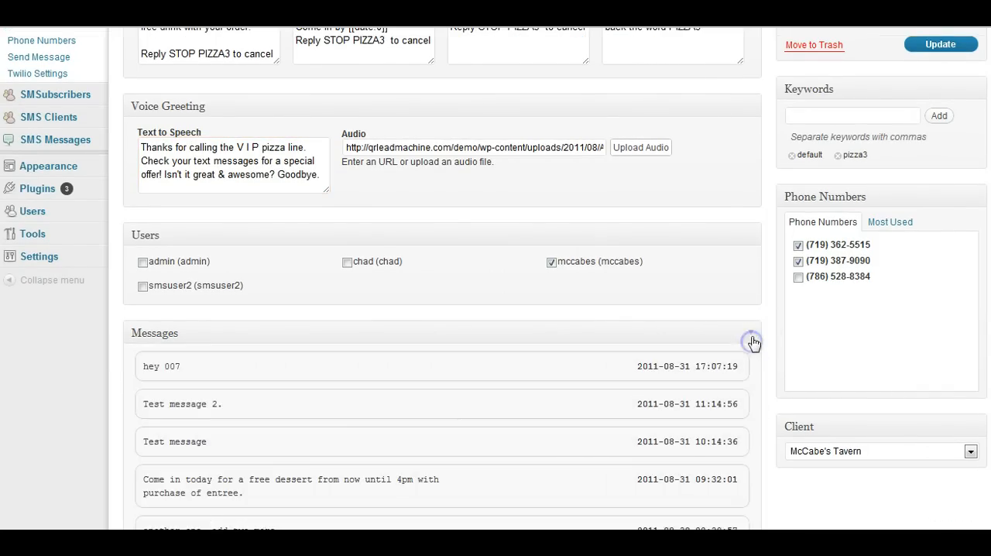
{"action": "left_click", "coordinate": [750, 336]}
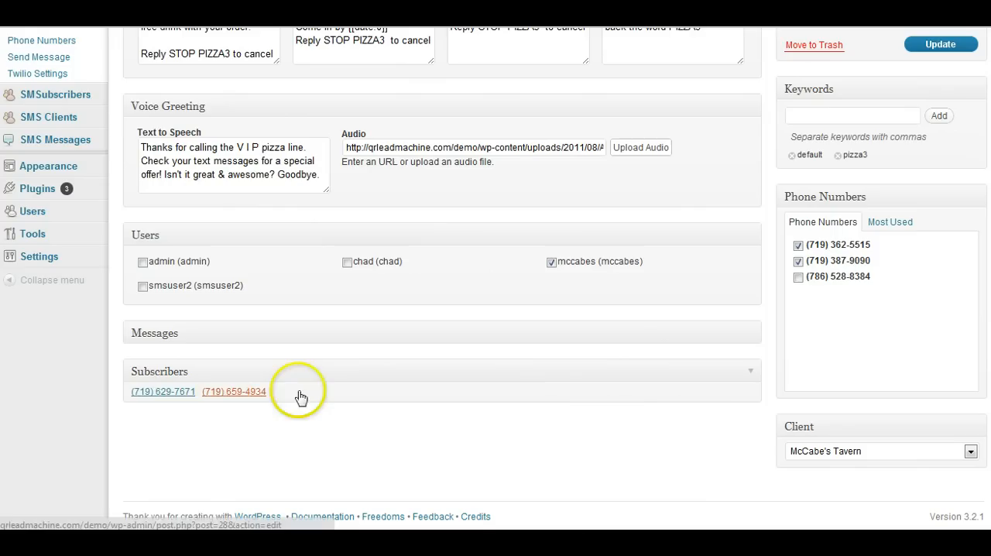
{"action": "mouse_move", "coordinate": [176, 395]}
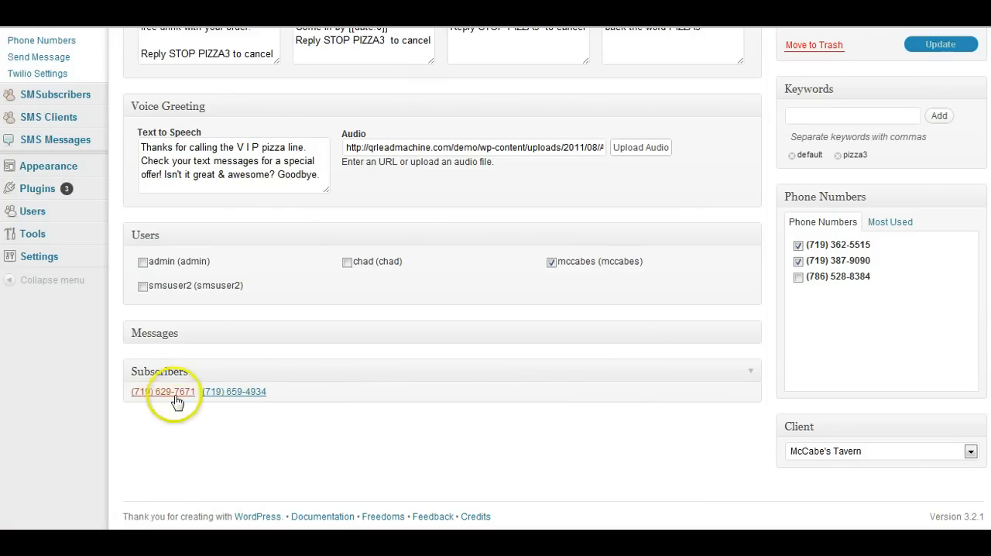
{"action": "mouse_move", "coordinate": [534, 410]}
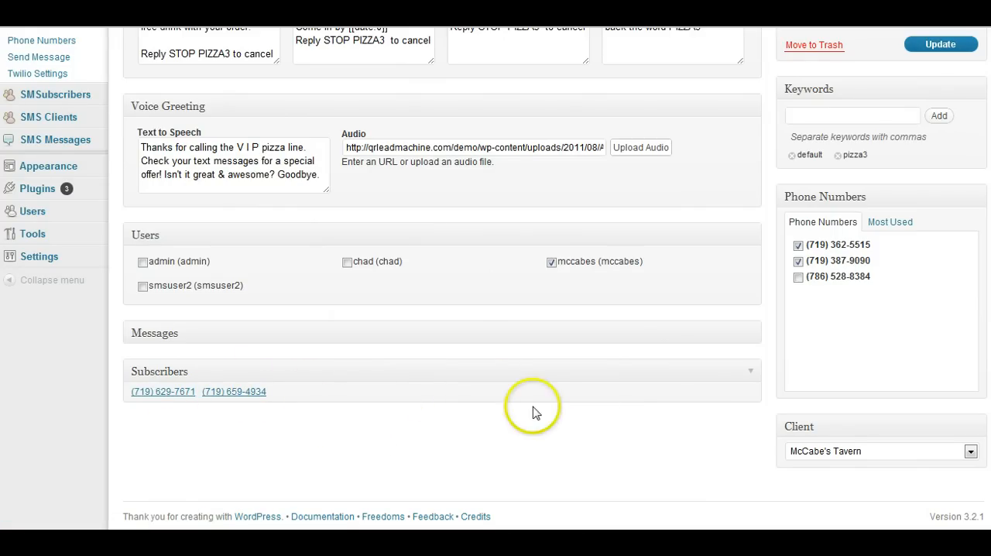
{"action": "mouse_move", "coordinate": [554, 399]}
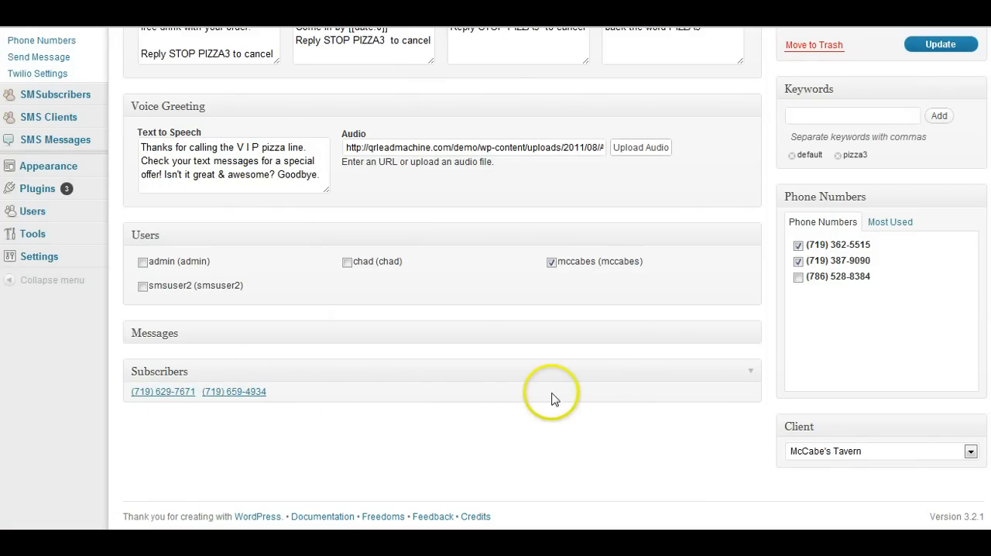
{"action": "scroll", "scroll_direction": "up", "scroll_amount": 3}
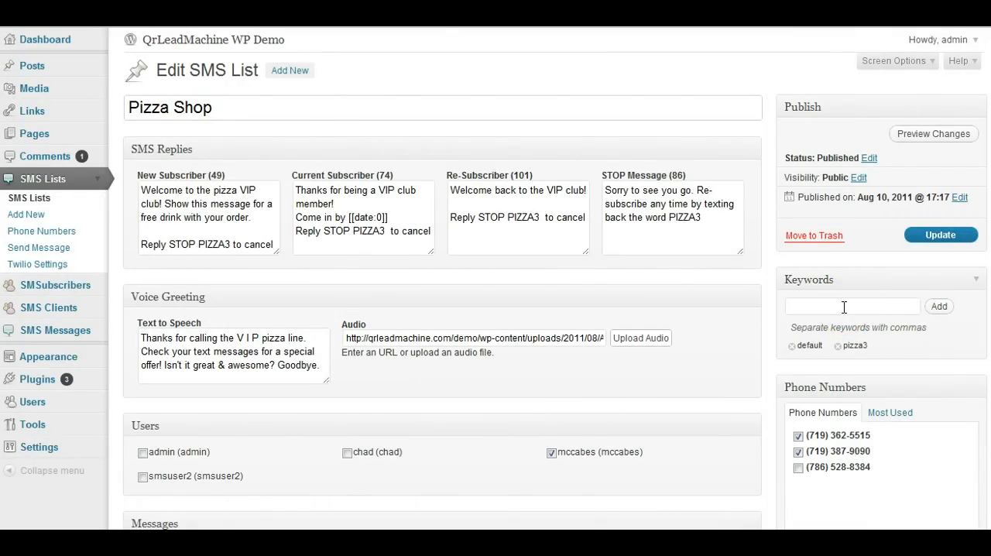
{"action": "left_click", "coordinate": [851, 307]}
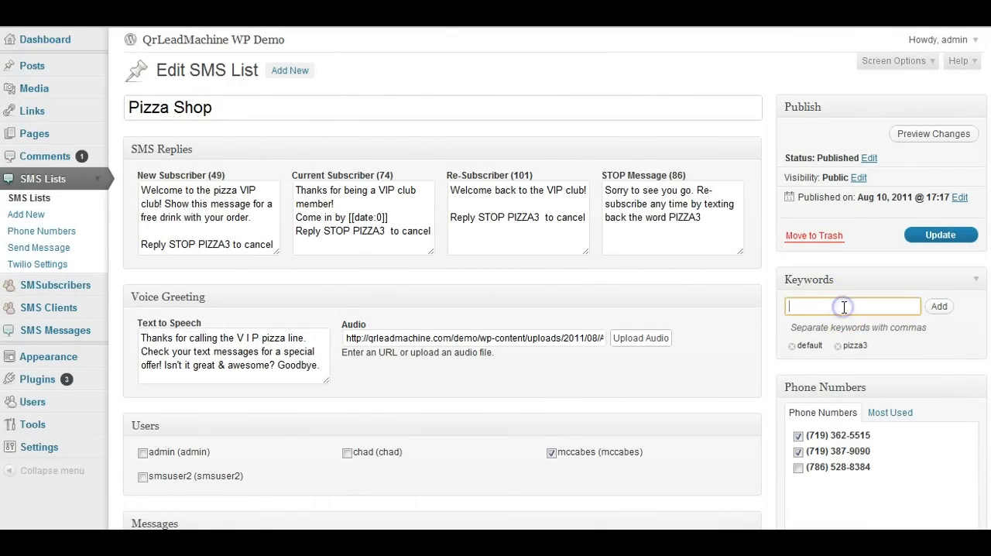
{"action": "mouse_move", "coordinate": [898, 303]}
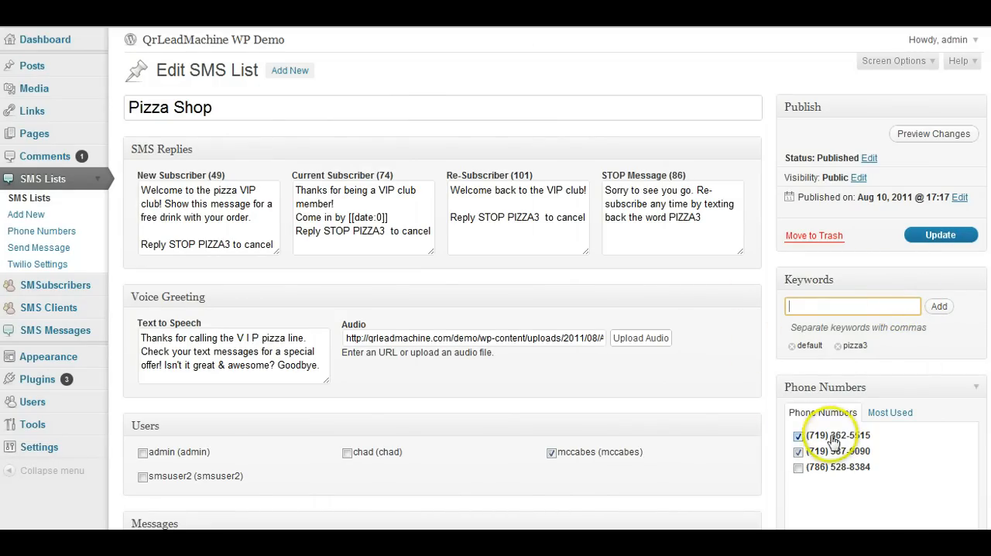
{"action": "mouse_move", "coordinate": [959, 428]}
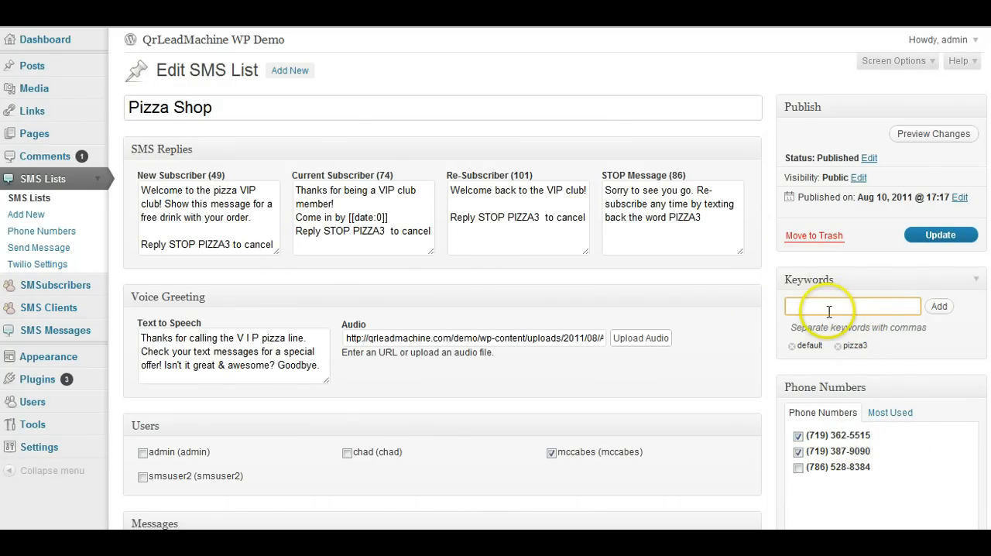
{"action": "mouse_move", "coordinate": [885, 323]}
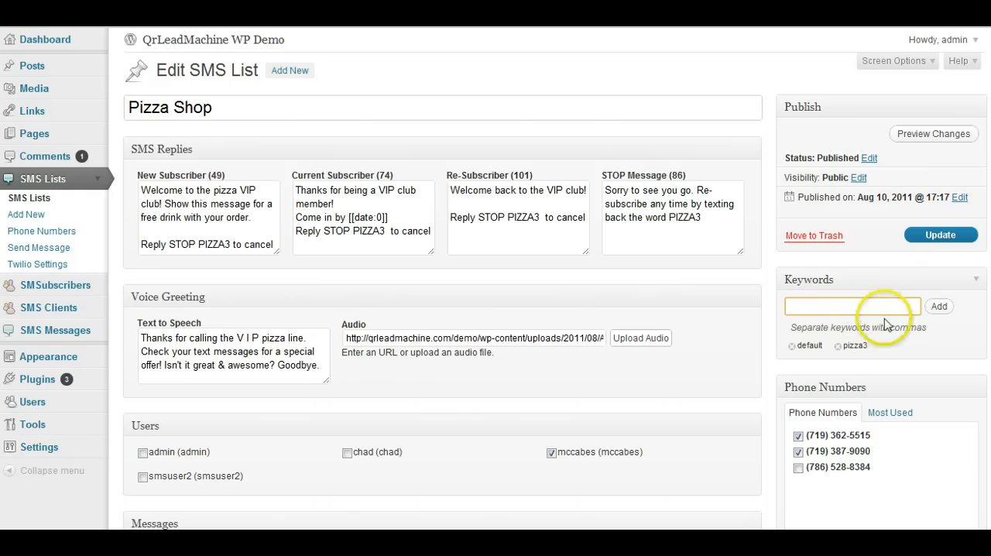
{"action": "mouse_move", "coordinate": [523, 280]}
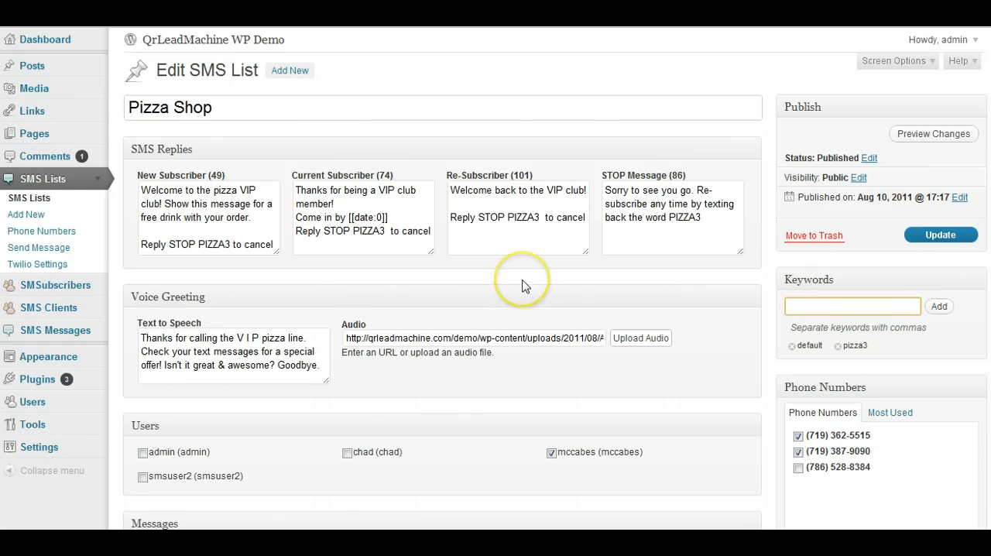
{"action": "left_click", "coordinate": [851, 307]}
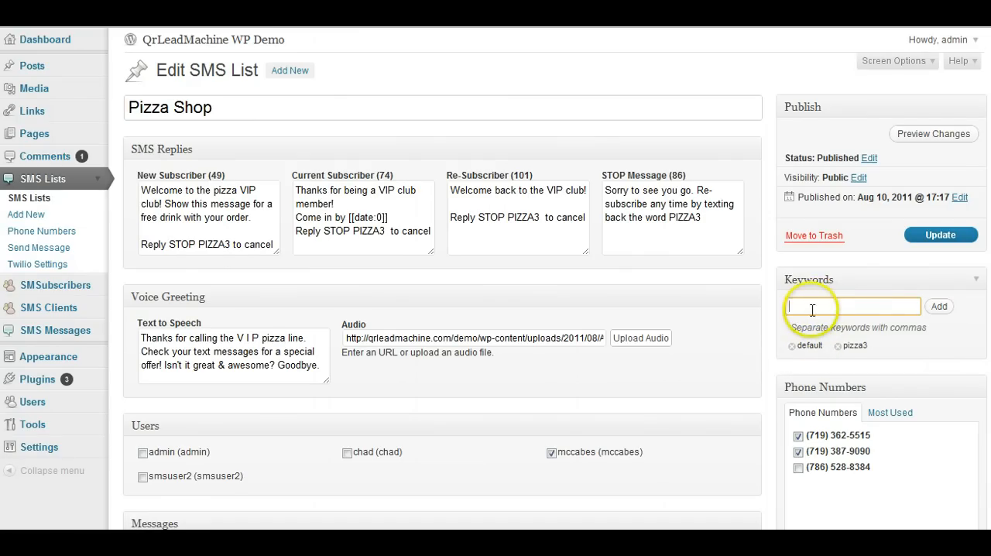
{"action": "mouse_move", "coordinate": [810, 288]}
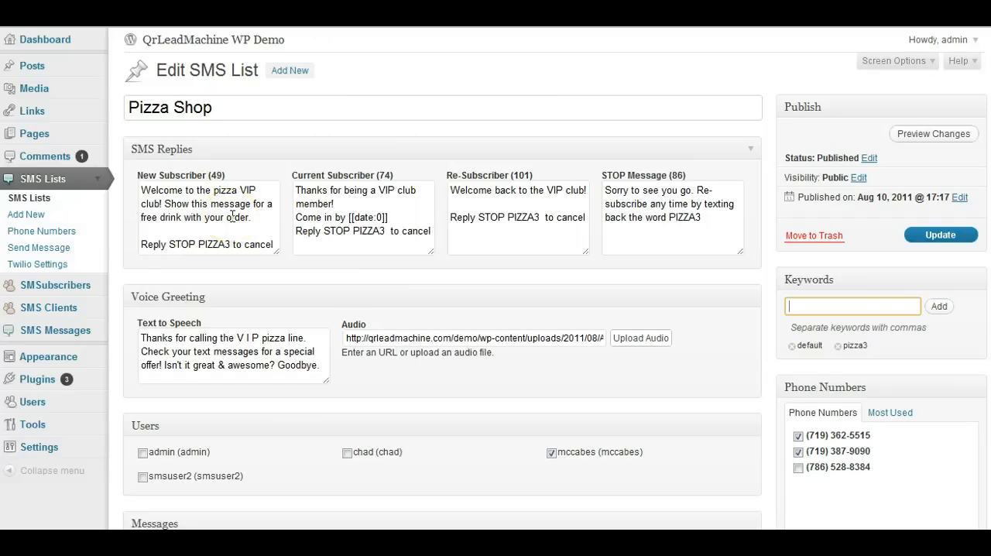
{"action": "mouse_move", "coordinate": [24, 214]}
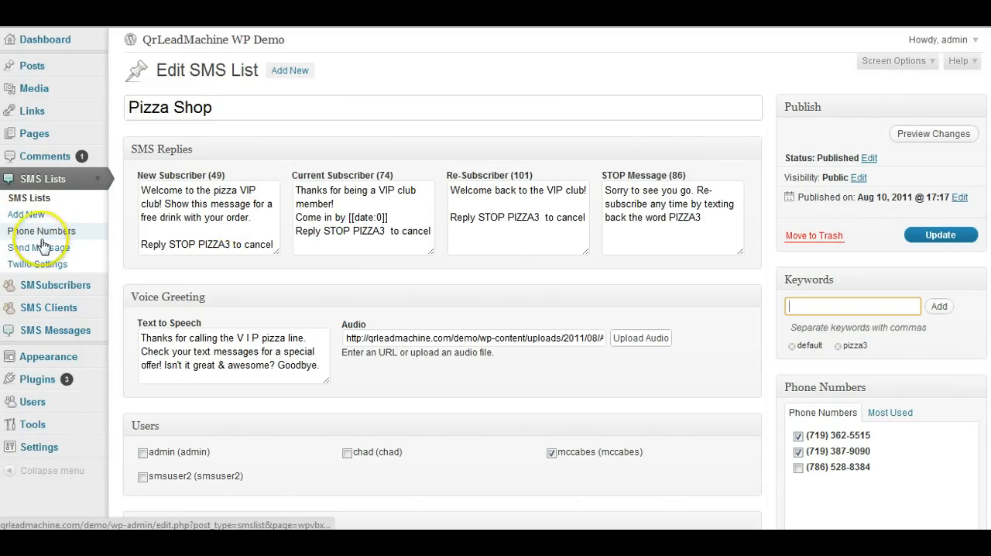
{"action": "mouse_move", "coordinate": [42, 263]}
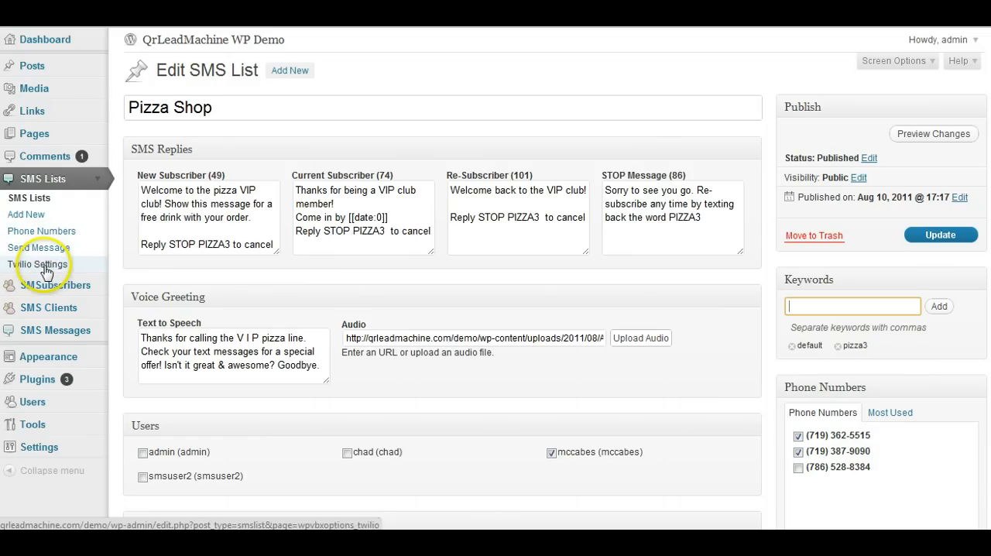
Show the Twilio Settings page with master SID, auth token and subaccounts.
{"action": "left_click", "coordinate": [39, 263]}
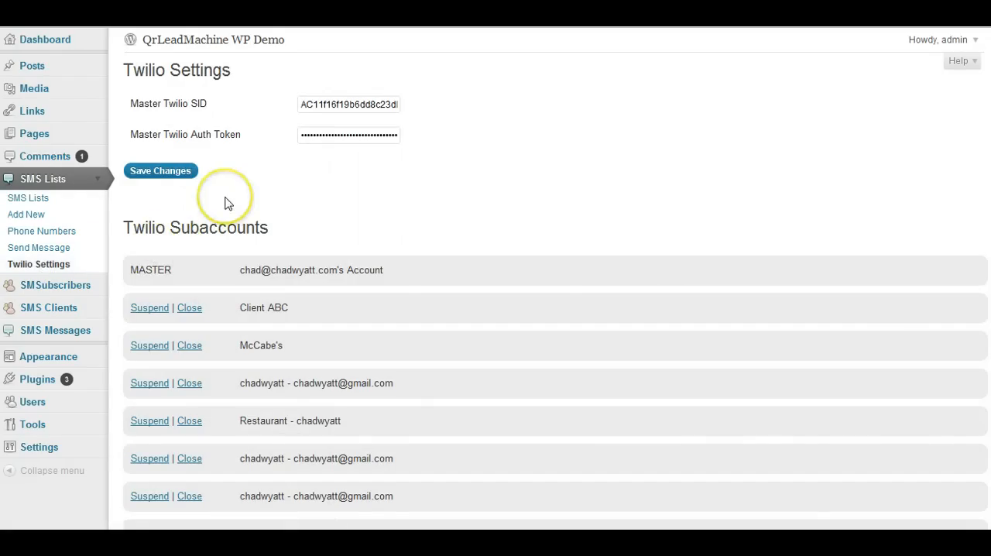
{"action": "mouse_move", "coordinate": [327, 183]}
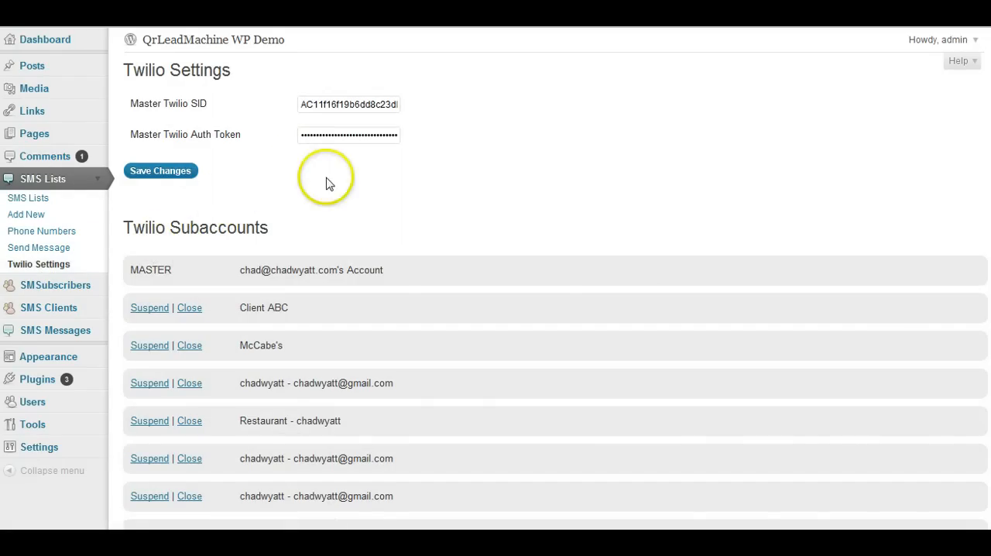
{"action": "mouse_move", "coordinate": [325, 183]}
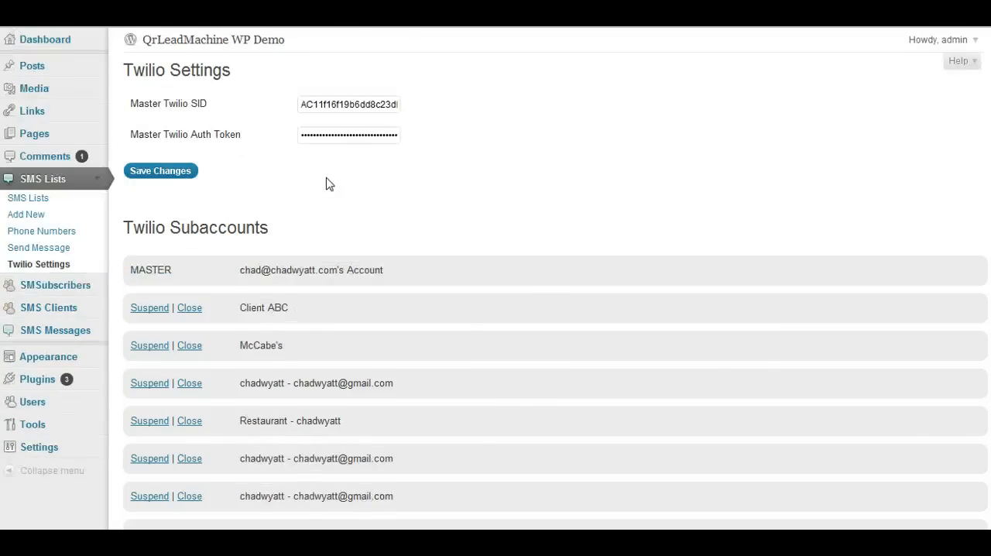
{"action": "left_click", "coordinate": [347, 104]}
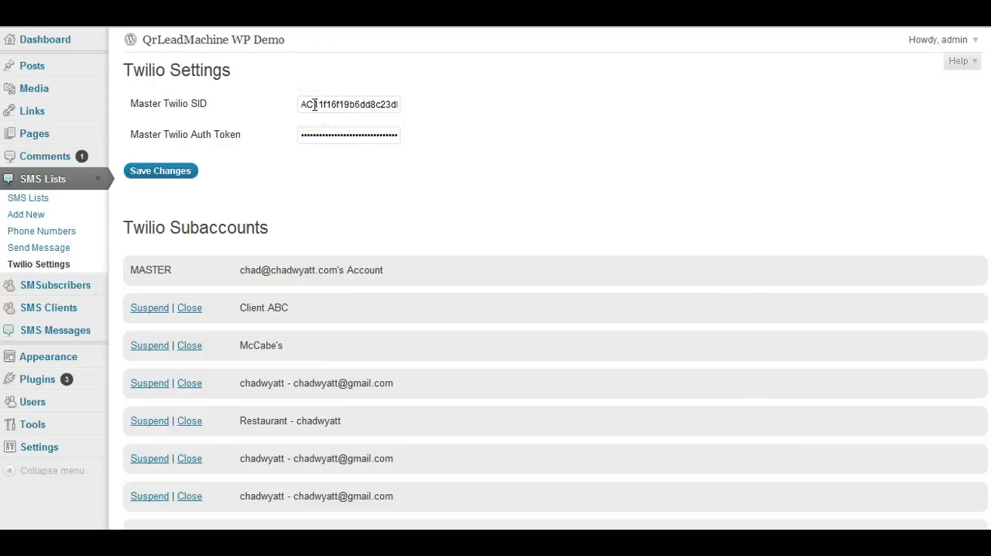
{"action": "mouse_move", "coordinate": [281, 209]}
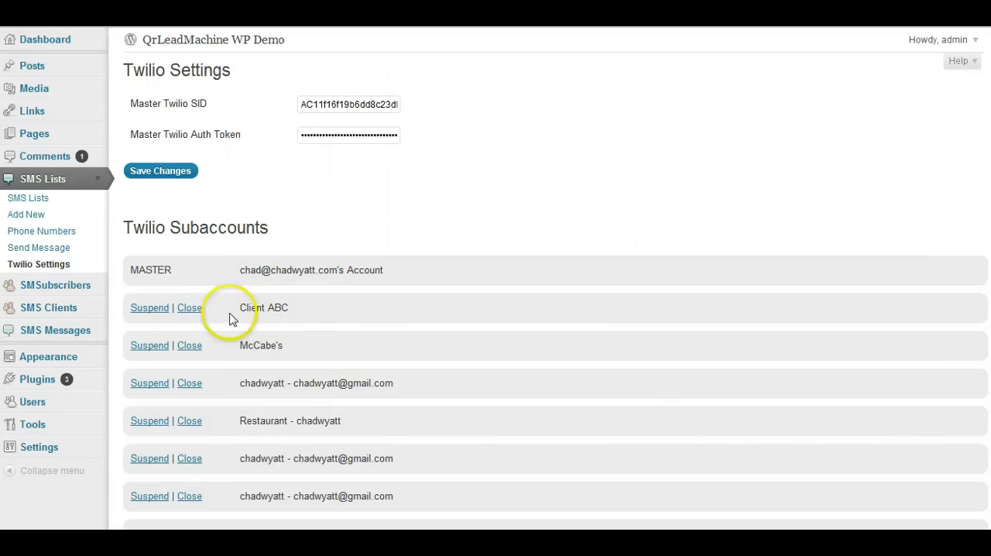
{"action": "mouse_move", "coordinate": [189, 458]}
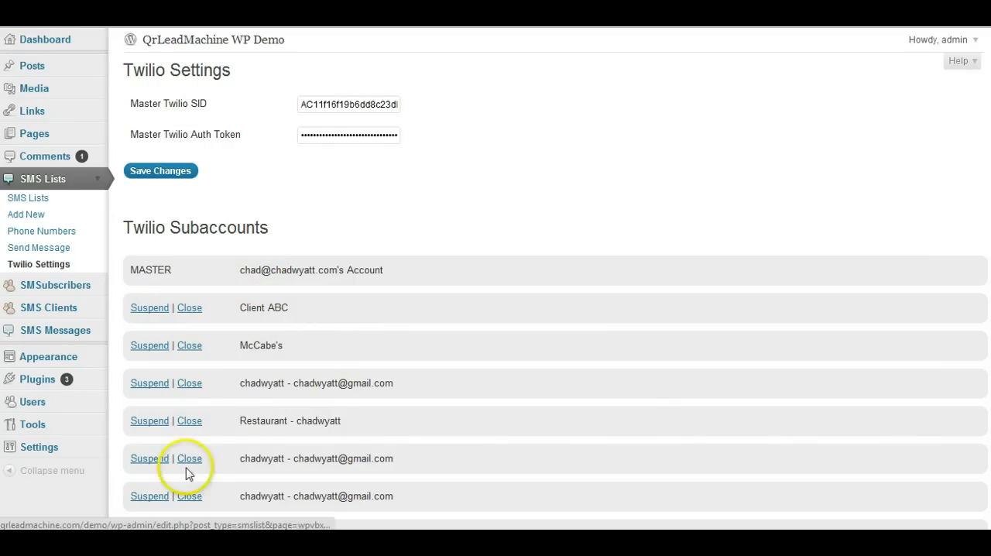
{"action": "mouse_move", "coordinate": [210, 215]}
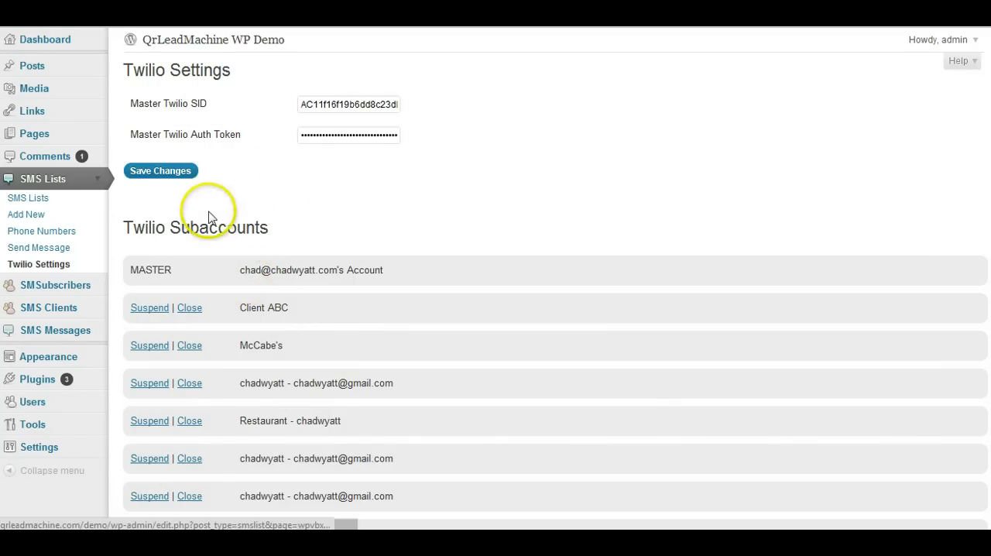
{"action": "mouse_move", "coordinate": [176, 211]}
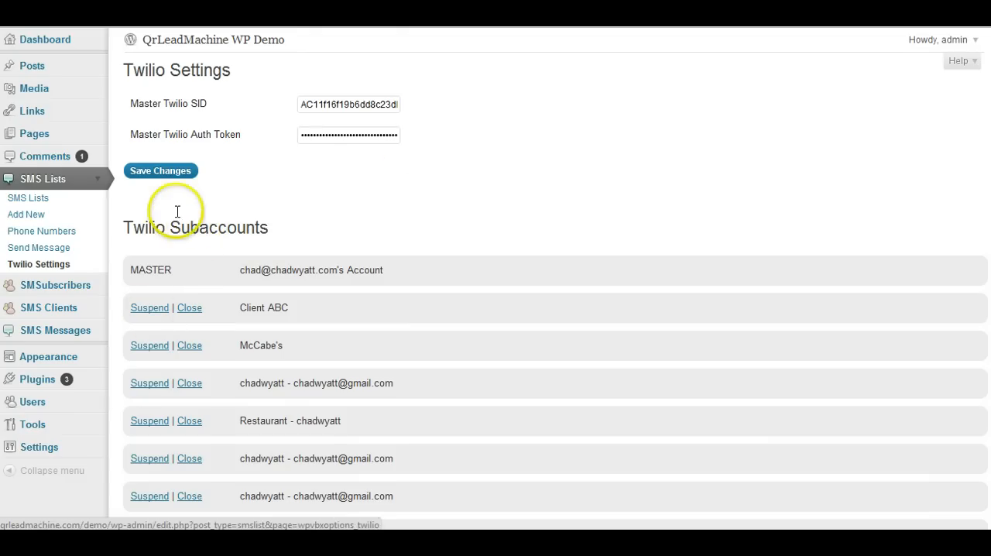
{"action": "mouse_move", "coordinate": [217, 269]}
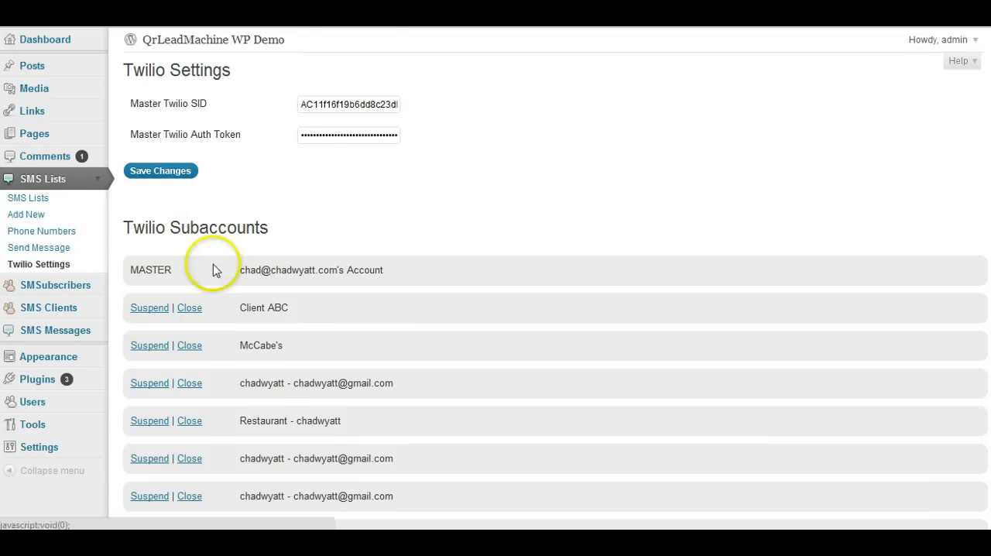
{"action": "mouse_move", "coordinate": [249, 186]}
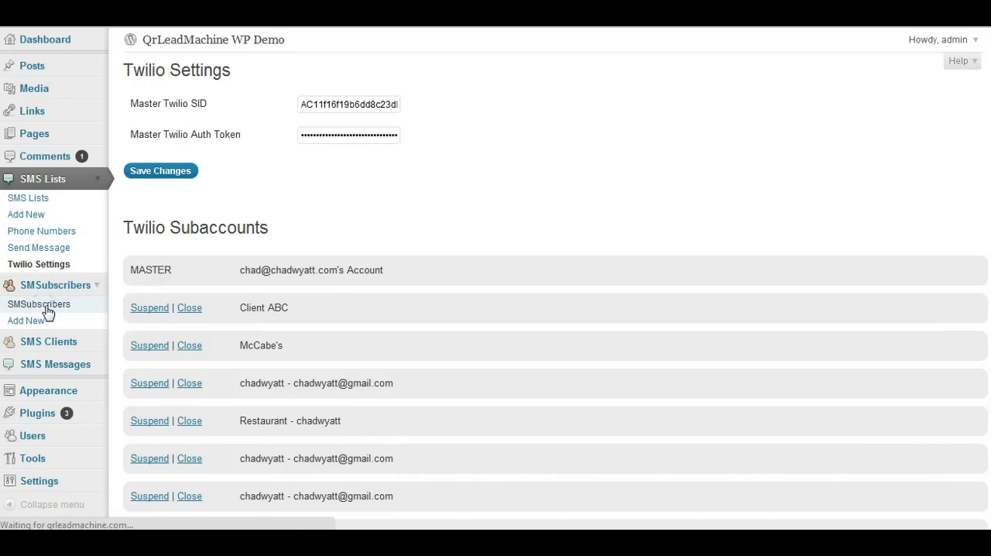
Show the SMSubscribers list, then expand the SMS Clients menu.
{"action": "left_click", "coordinate": [39, 304]}
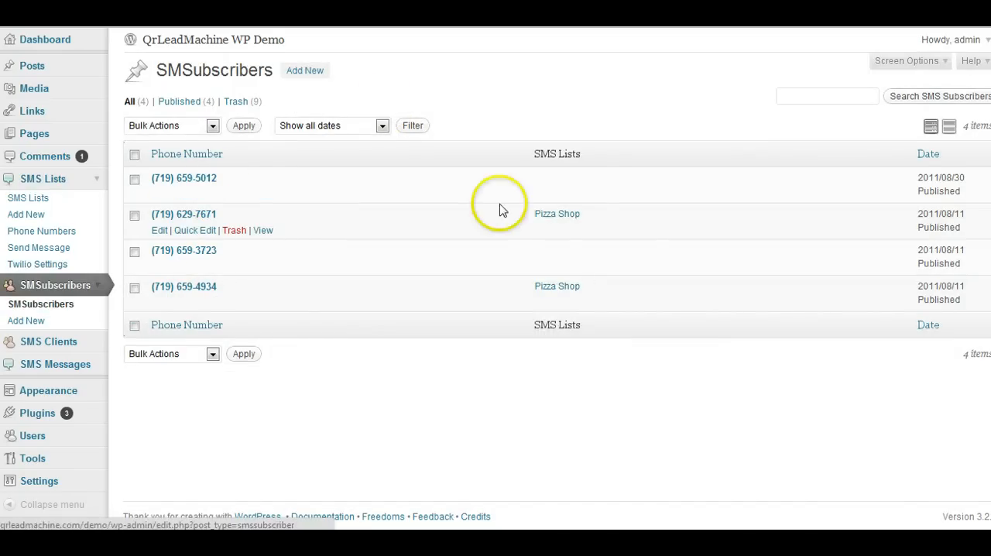
{"action": "mouse_move", "coordinate": [77, 300]}
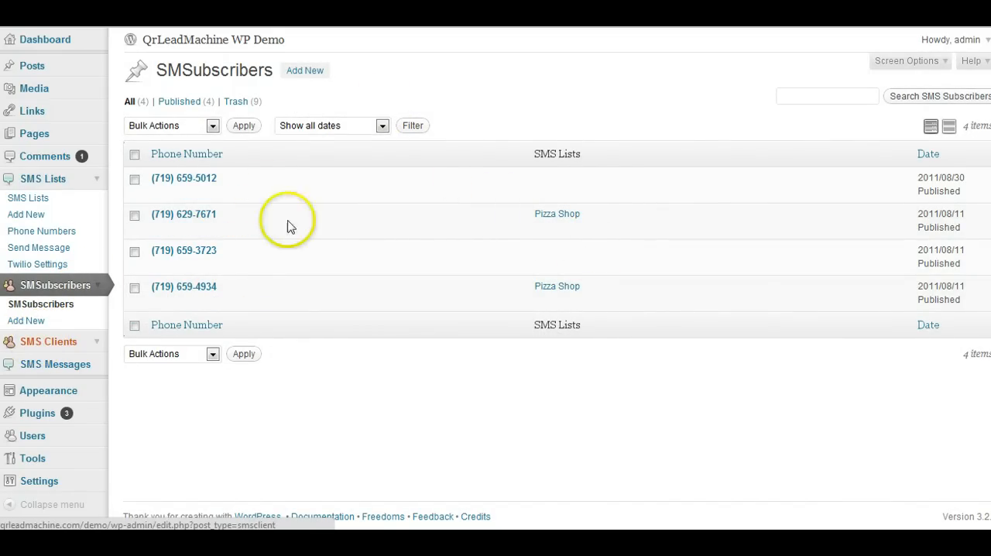
{"action": "mouse_move", "coordinate": [50, 342]}
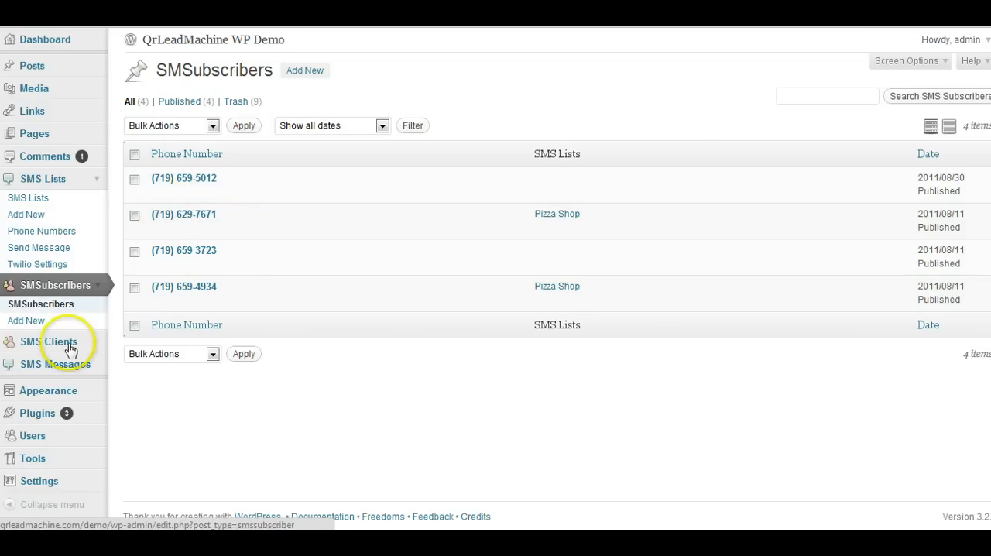
{"action": "left_click", "coordinate": [49, 342]}
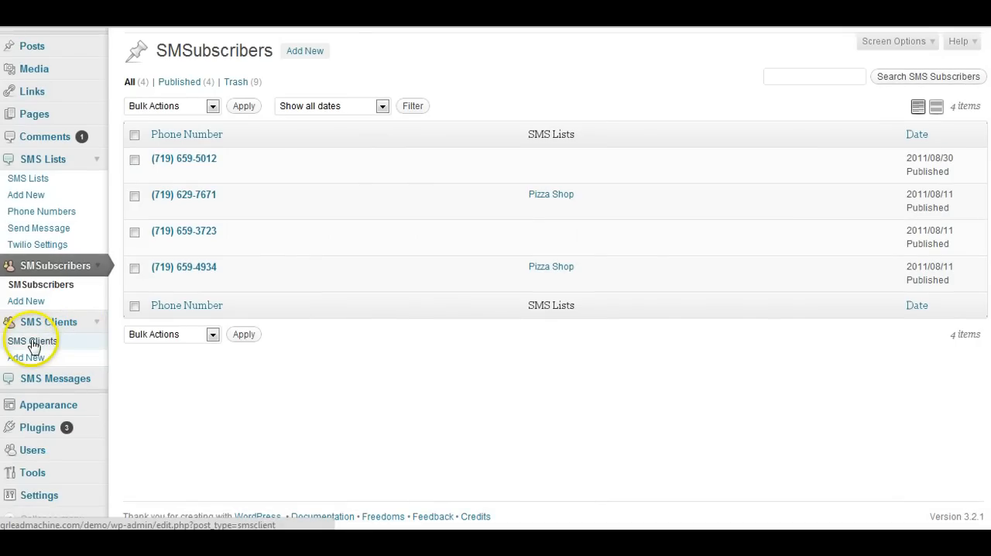
{"action": "left_click", "coordinate": [31, 340]}
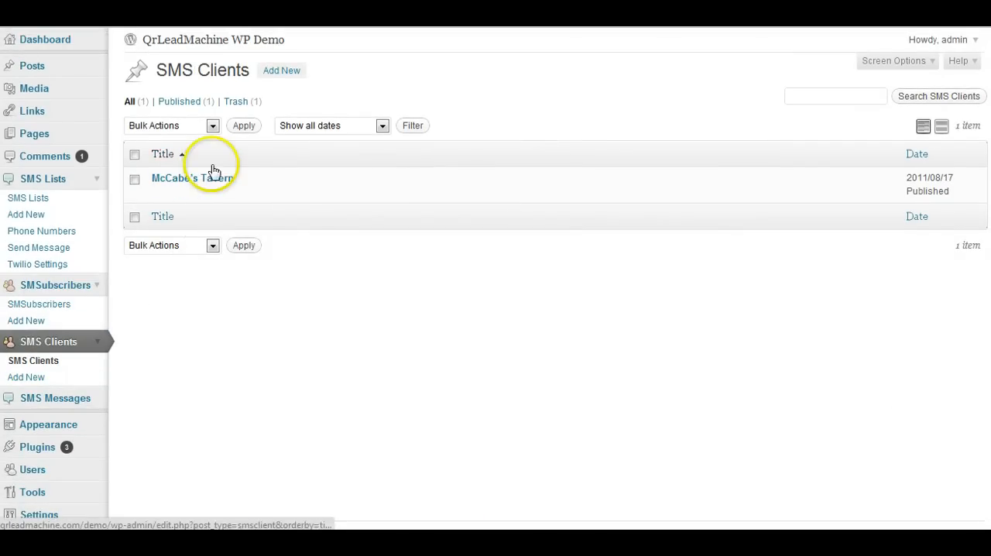
{"action": "mouse_move", "coordinate": [192, 178]}
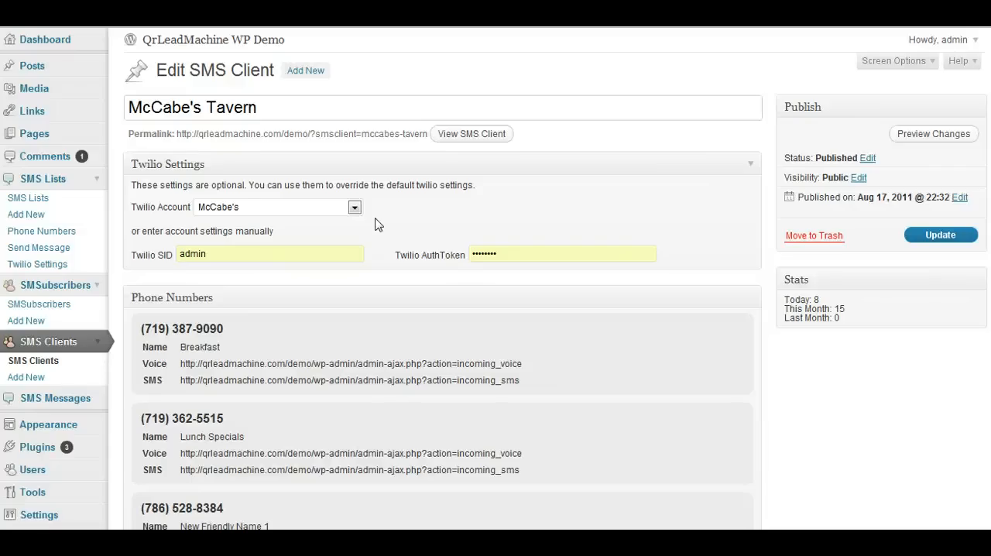
{"action": "mouse_move", "coordinate": [393, 214]}
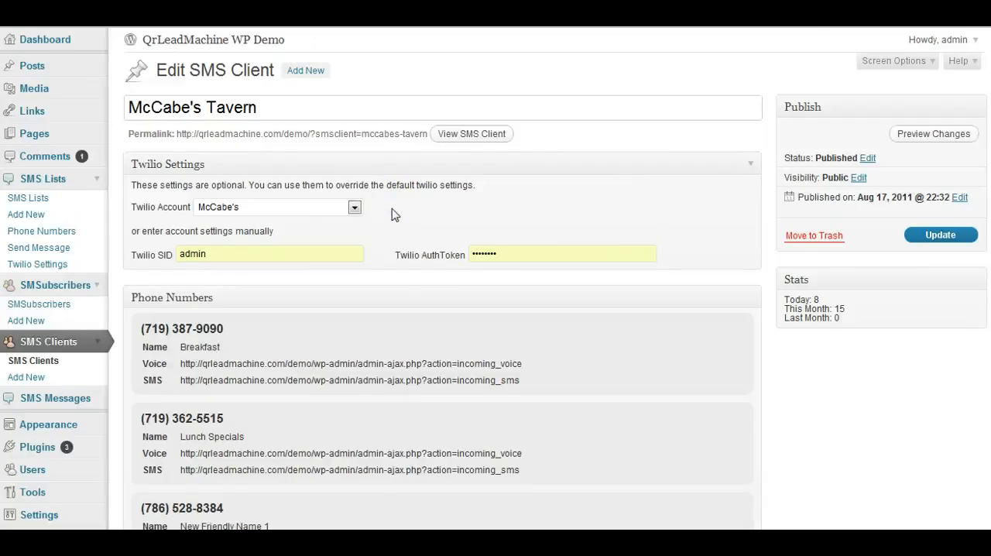
{"action": "scroll", "scroll_direction": "down", "scroll_amount": 3}
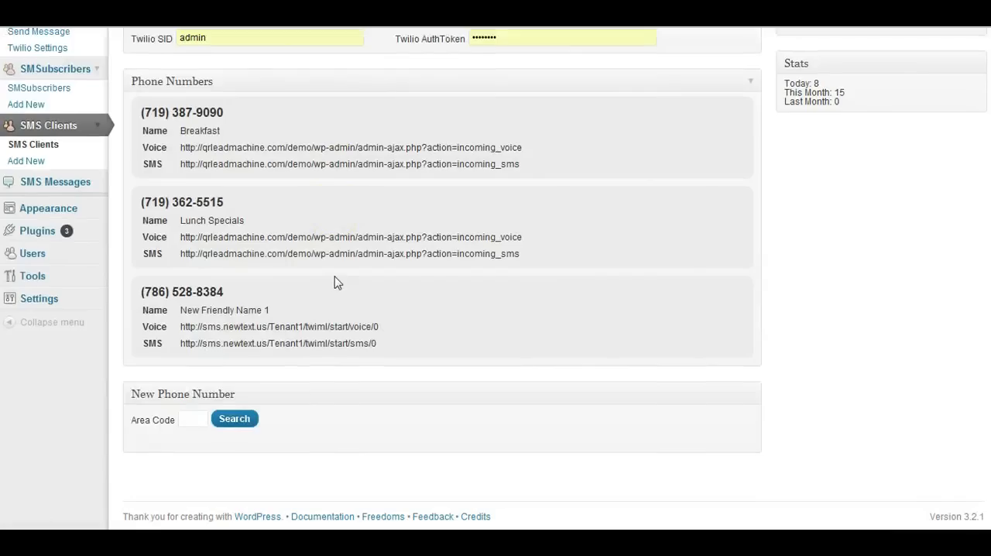
{"action": "scroll", "scroll_direction": "up", "scroll_amount": 3}
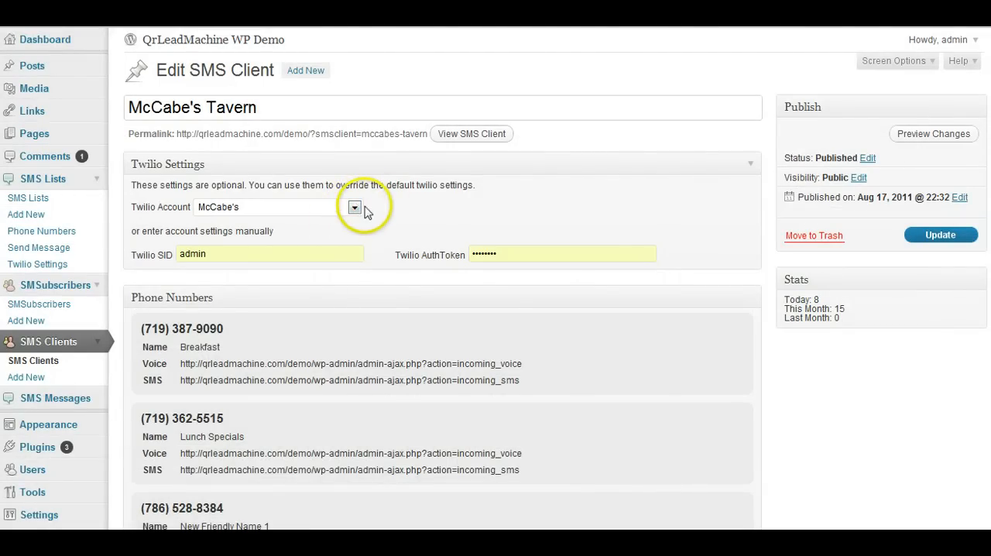
{"action": "mouse_move", "coordinate": [379, 214]}
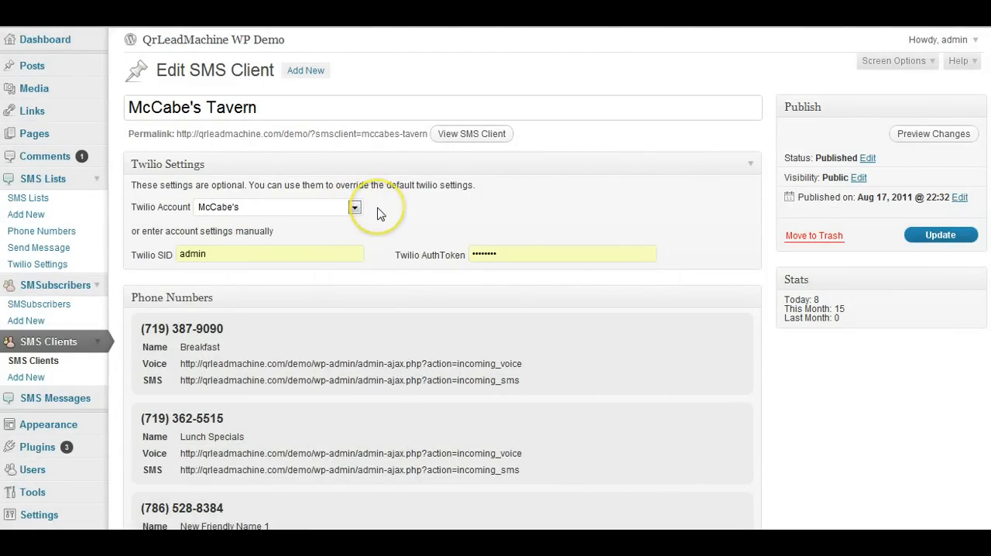
{"action": "scroll", "scroll_direction": "down", "scroll_amount": 3}
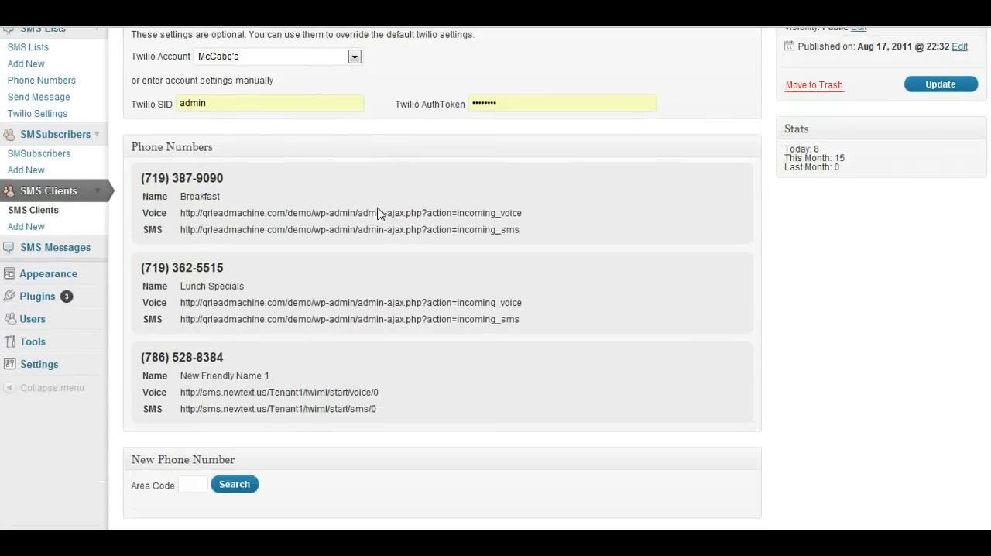
{"action": "scroll", "scroll_direction": "down", "scroll_amount": 3}
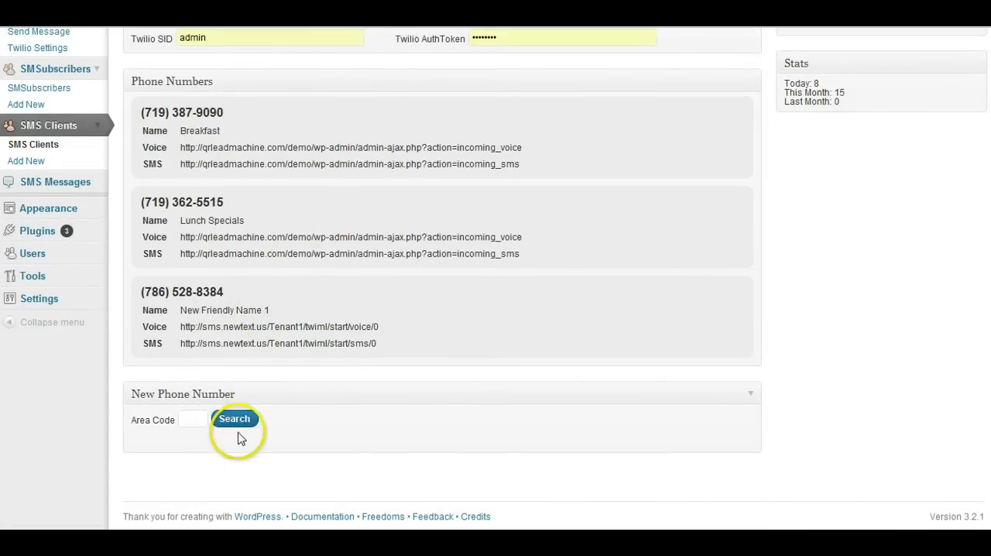
{"action": "scroll", "scroll_direction": "up", "scroll_amount": 3}
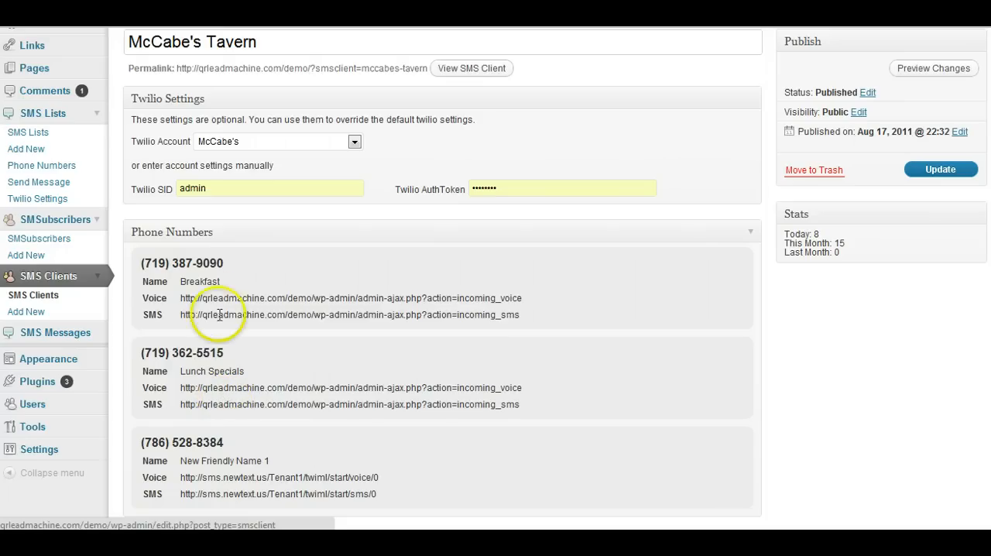
{"action": "scroll", "scroll_direction": "down", "scroll_amount": 3}
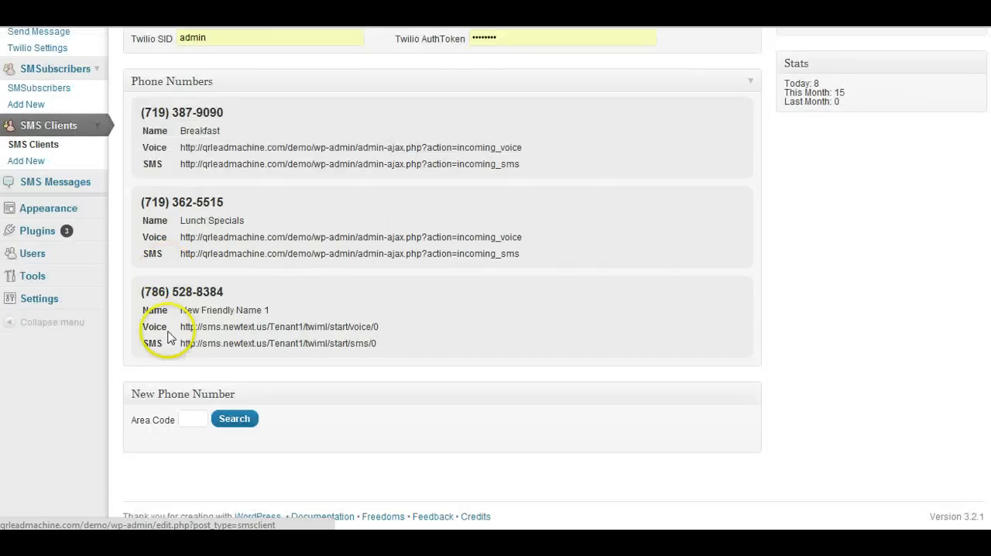
Search available phone numbers in area code 719 for McCabe's Tavern.
{"action": "type", "text": "719"}
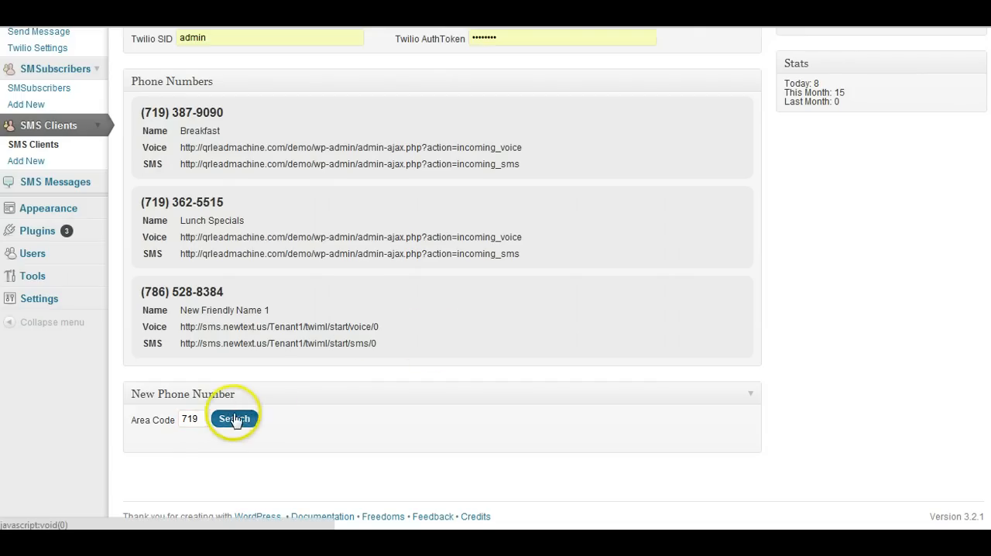
{"action": "left_click", "coordinate": [233, 418]}
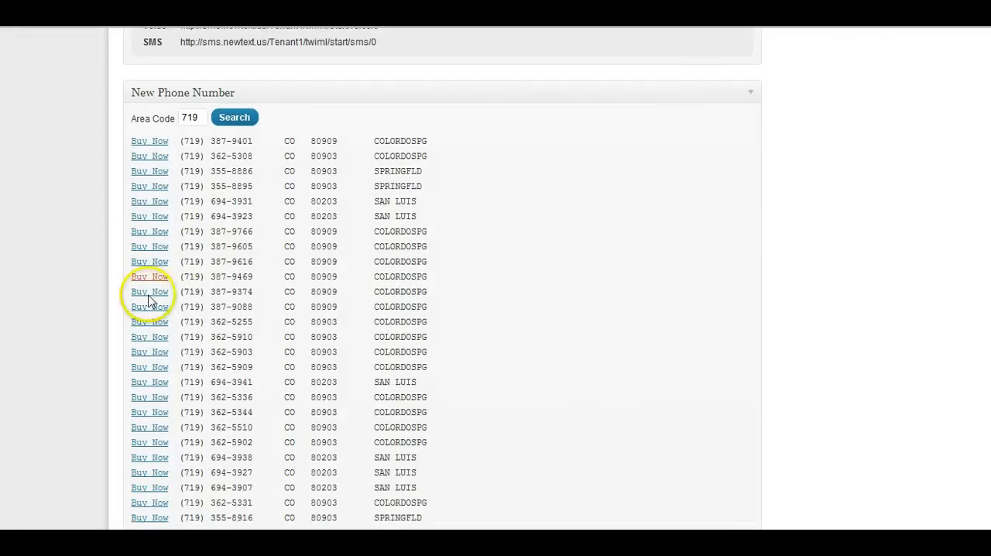
{"action": "mouse_move", "coordinate": [220, 319]}
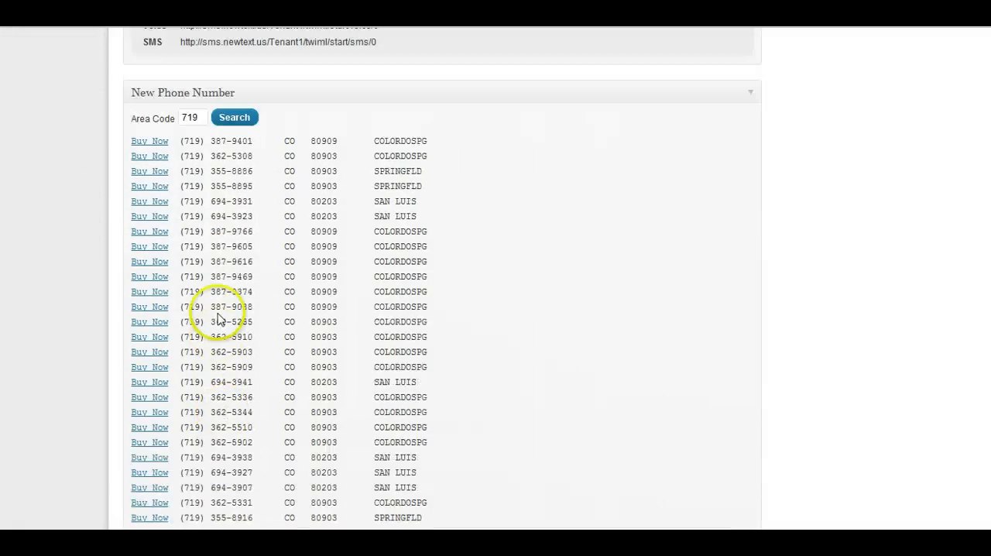
{"action": "mouse_move", "coordinate": [148, 276]}
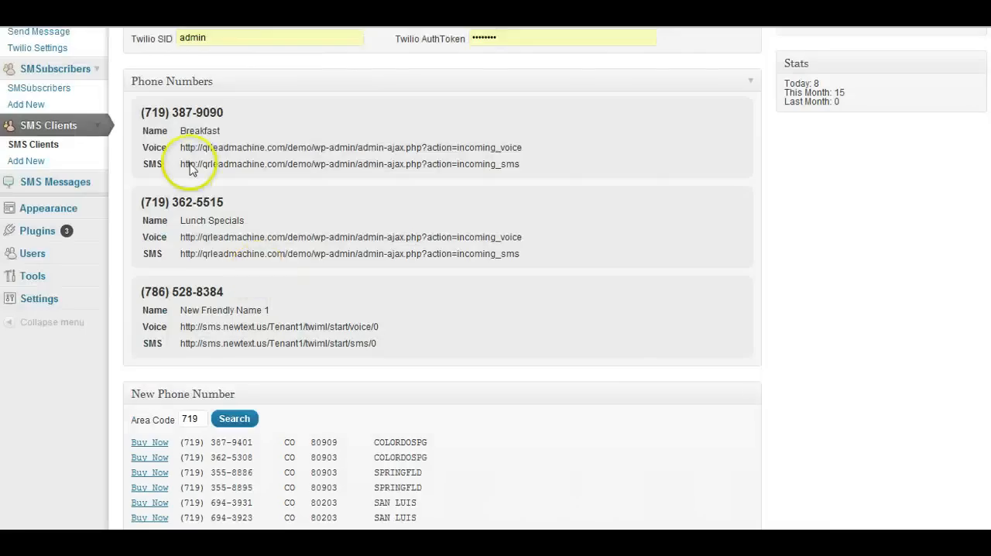
{"action": "scroll", "scroll_direction": "up", "scroll_amount": 3}
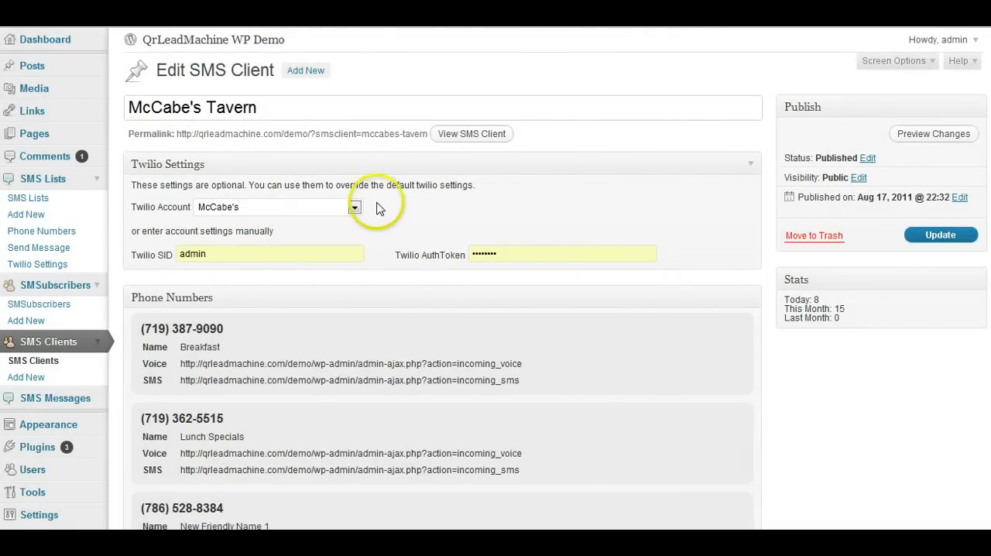
{"action": "mouse_move", "coordinate": [121, 387]}
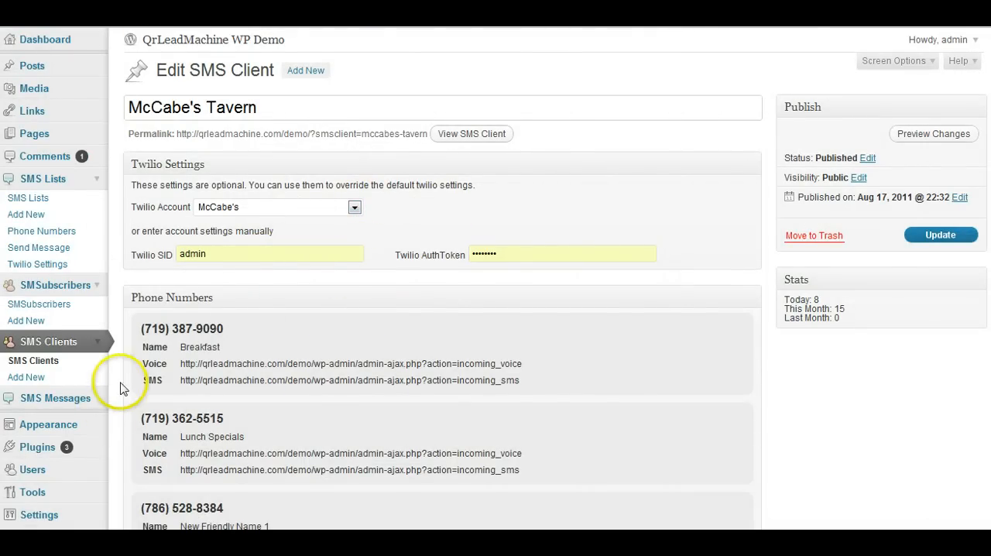
Draft a new SMS titled 'New message' with content 'Message here.'.
{"action": "scroll", "scroll_direction": "down", "scroll_amount": 3}
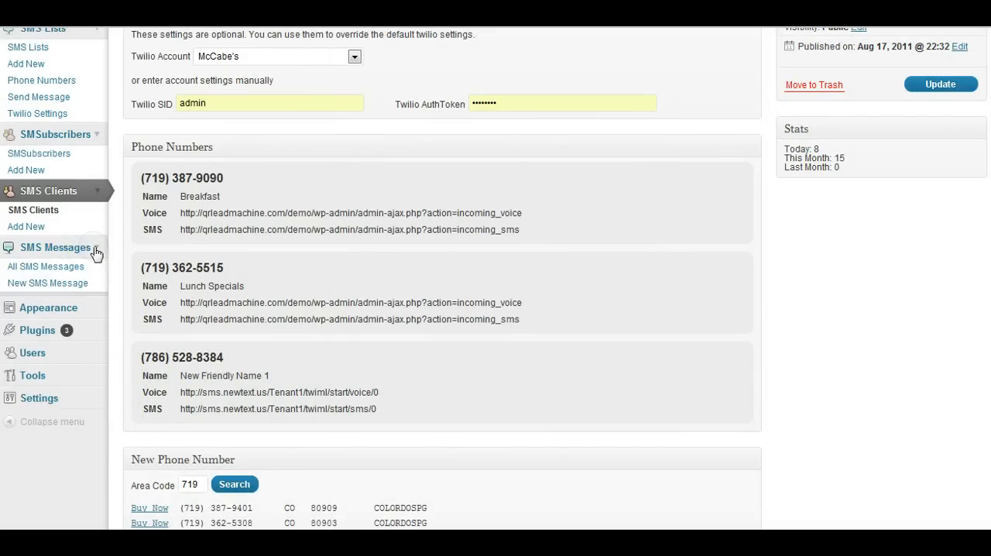
{"action": "mouse_move", "coordinate": [47, 266]}
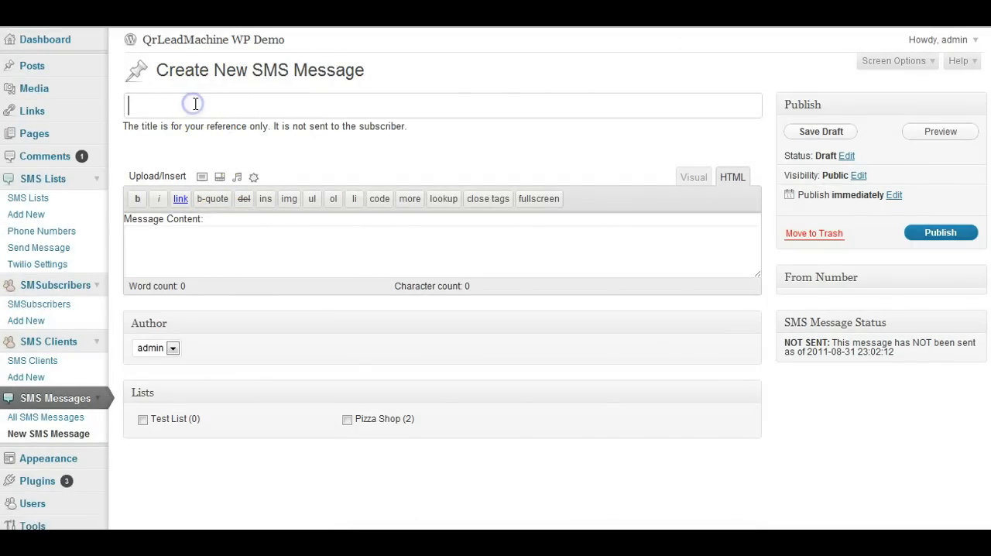
{"action": "type", "text": "N"}
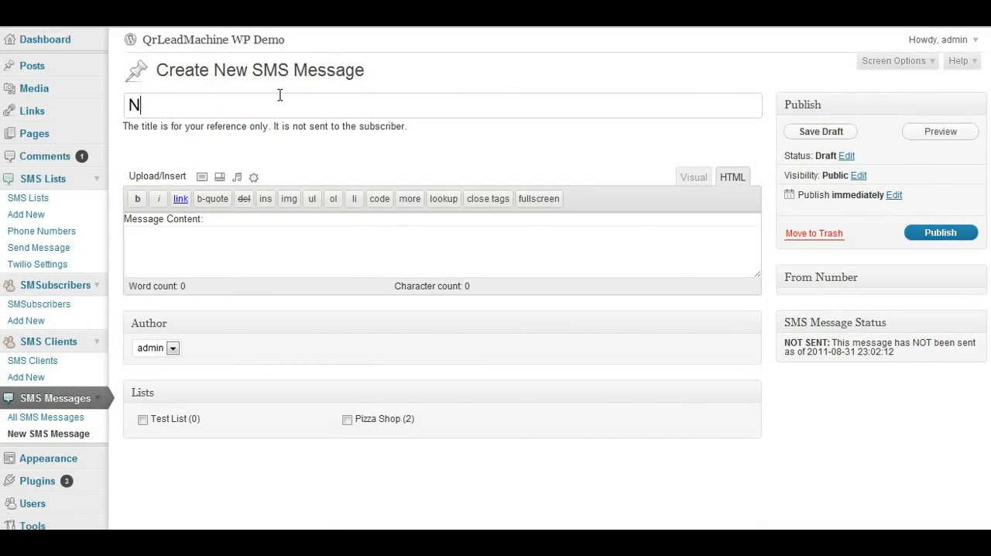
{"action": "type", "text": "ew message"}
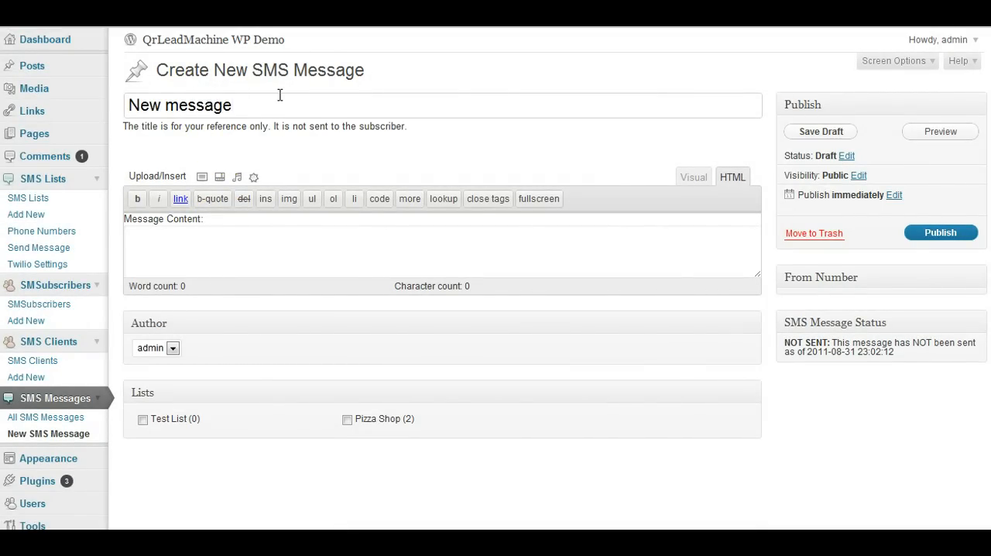
{"action": "left_click", "coordinate": [820, 130]}
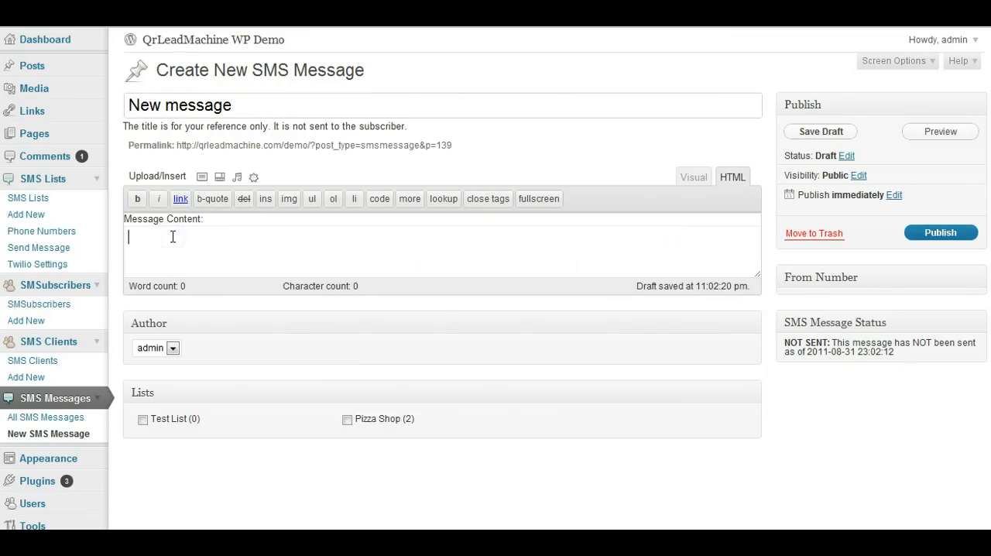
{"action": "type", "text": "Message here."}
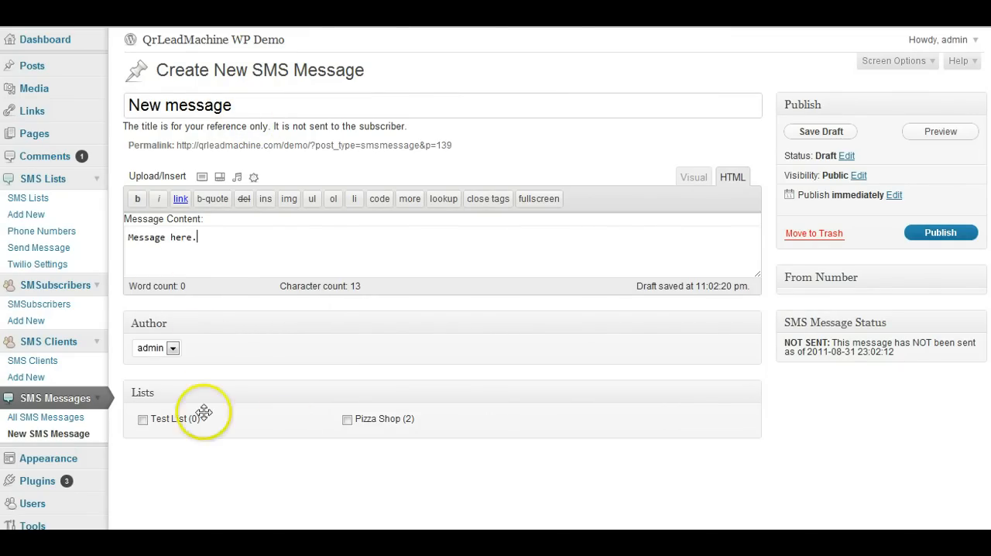
{"action": "left_click", "coordinate": [346, 418]}
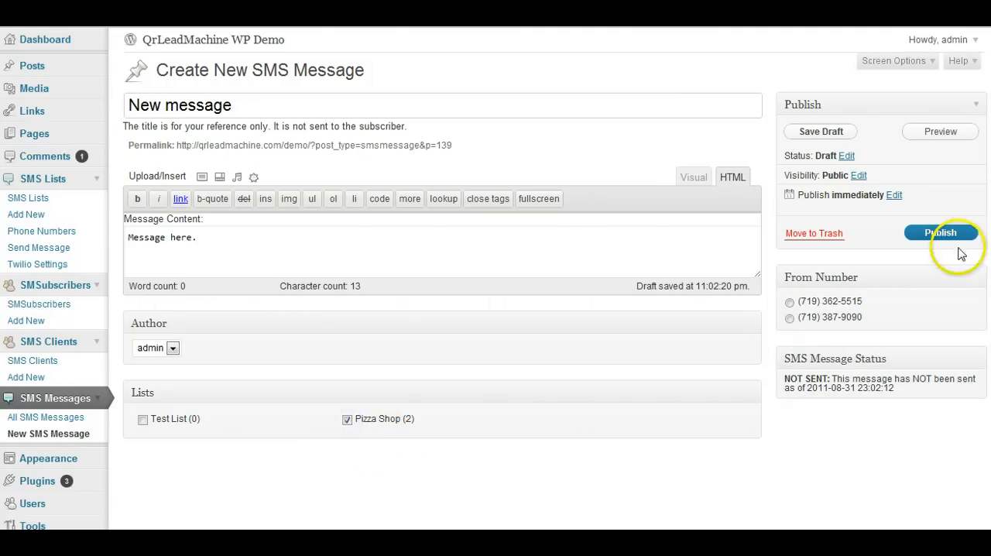
{"action": "mouse_move", "coordinate": [777, 344]}
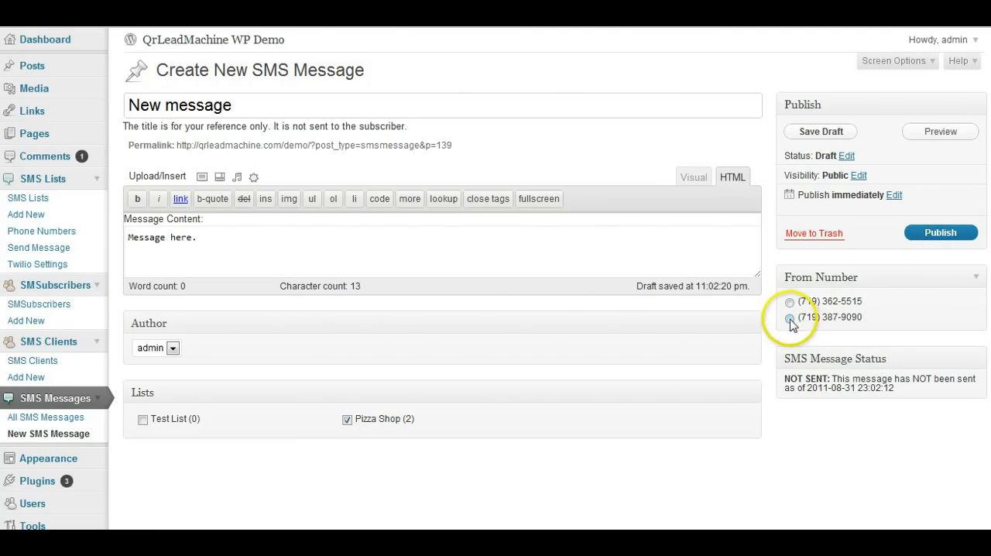
{"action": "left_click", "coordinate": [789, 317]}
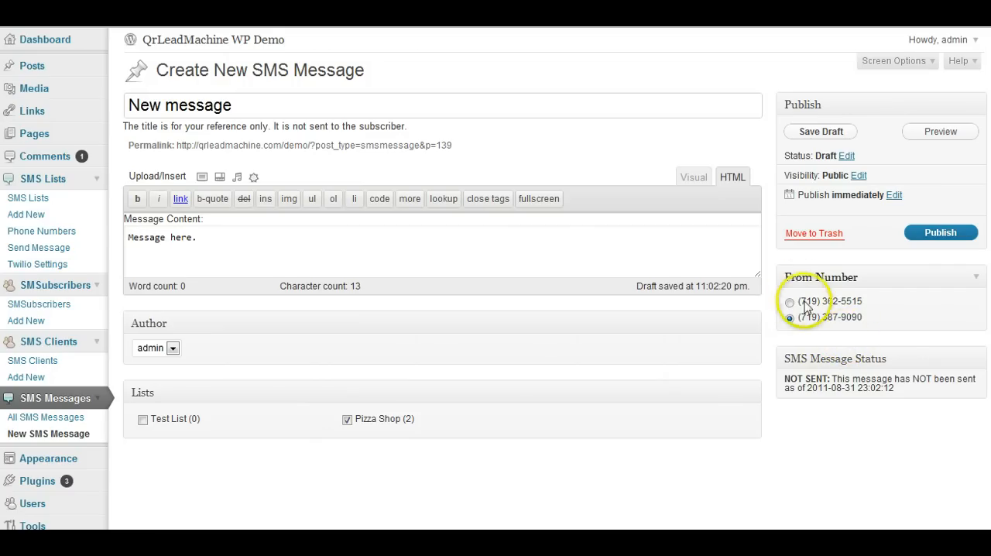
{"action": "left_click", "coordinate": [789, 319]}
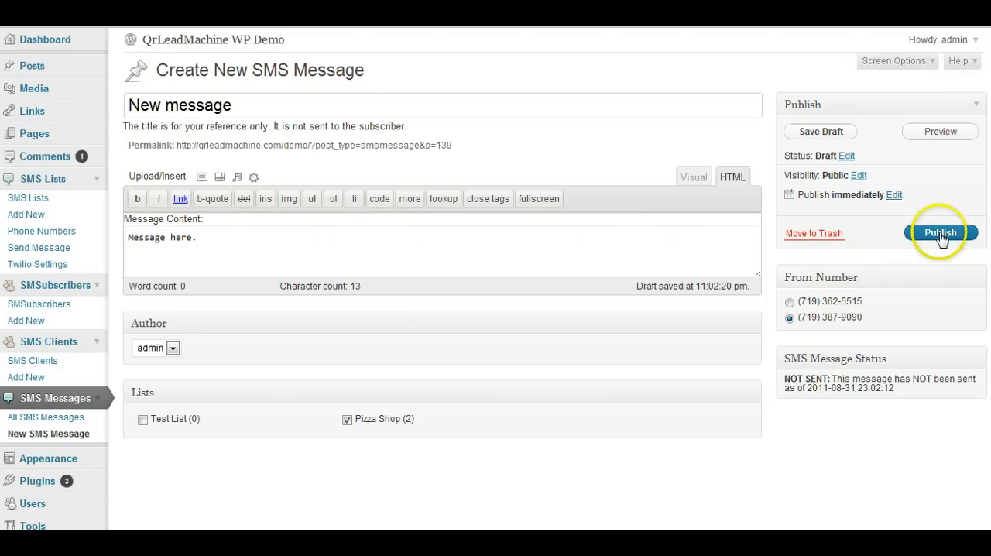
{"action": "mouse_move", "coordinate": [895, 195]}
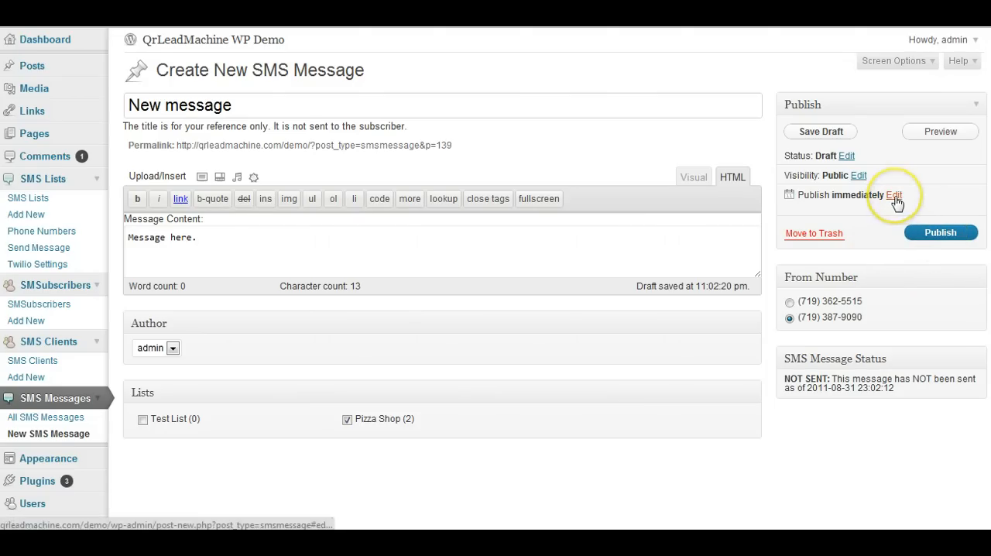
{"action": "left_click", "coordinate": [894, 195]}
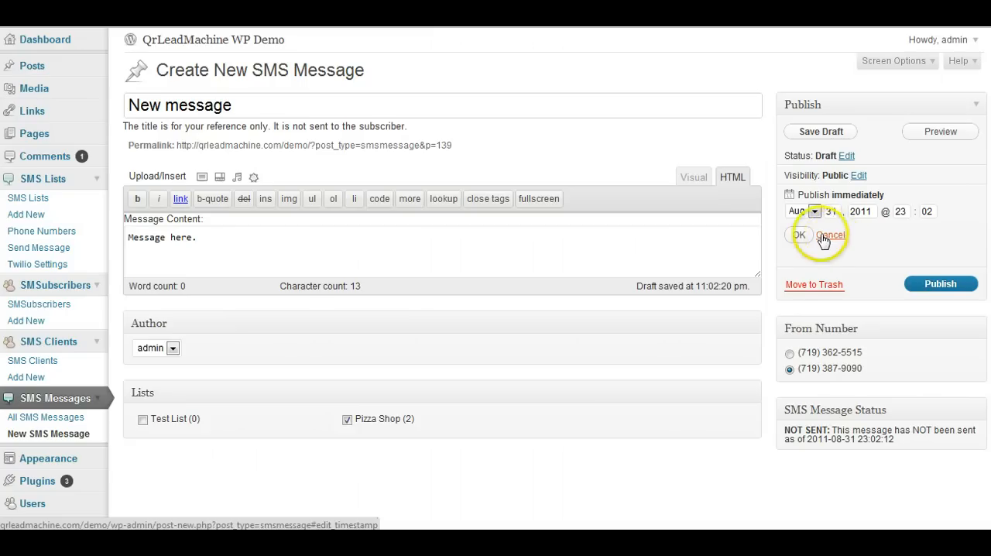
{"action": "left_click", "coordinate": [798, 235]}
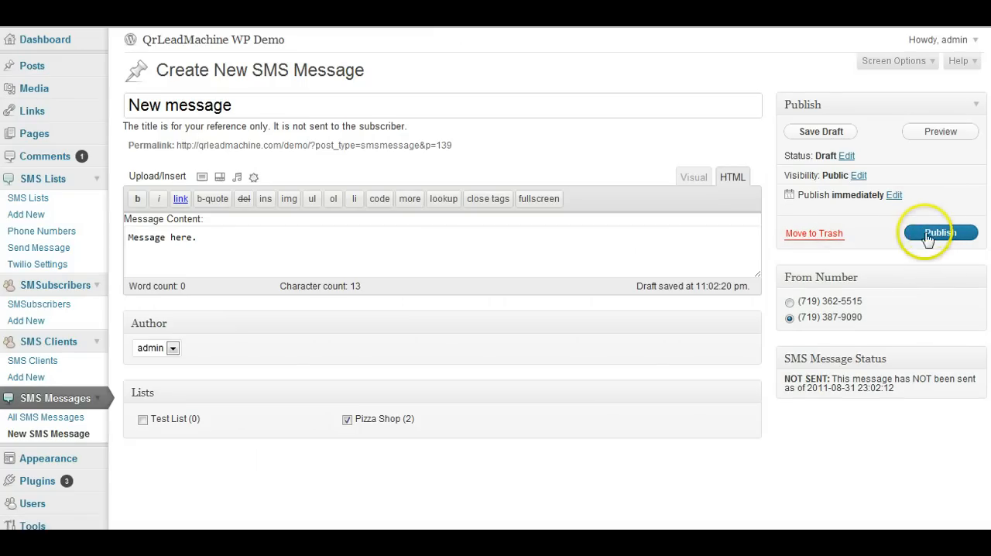
Collapse the plugin's submenu links in the admin sidebar, leaving the draft unchanged.
{"action": "scroll", "scroll_direction": "down", "scroll_amount": 3}
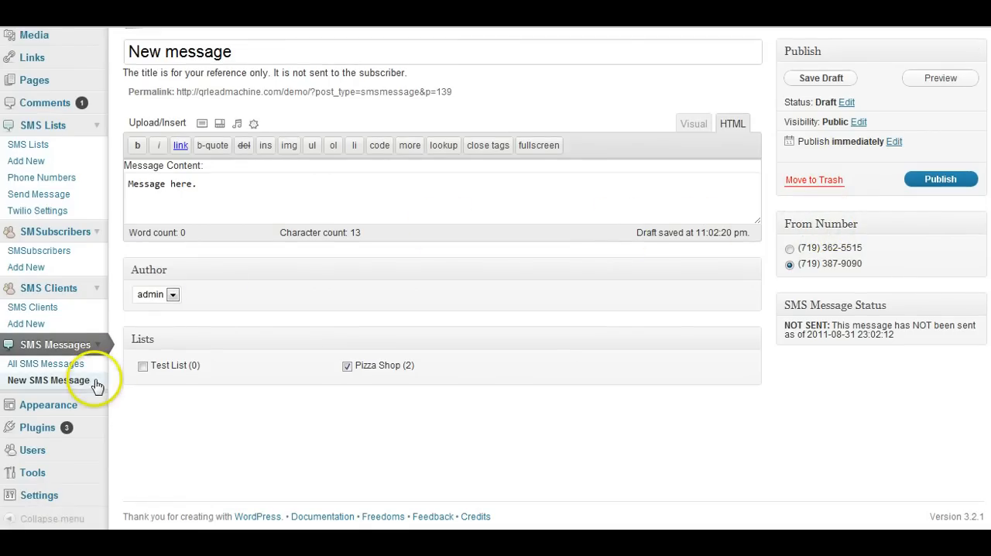
{"action": "scroll", "scroll_direction": "up", "scroll_amount": 3}
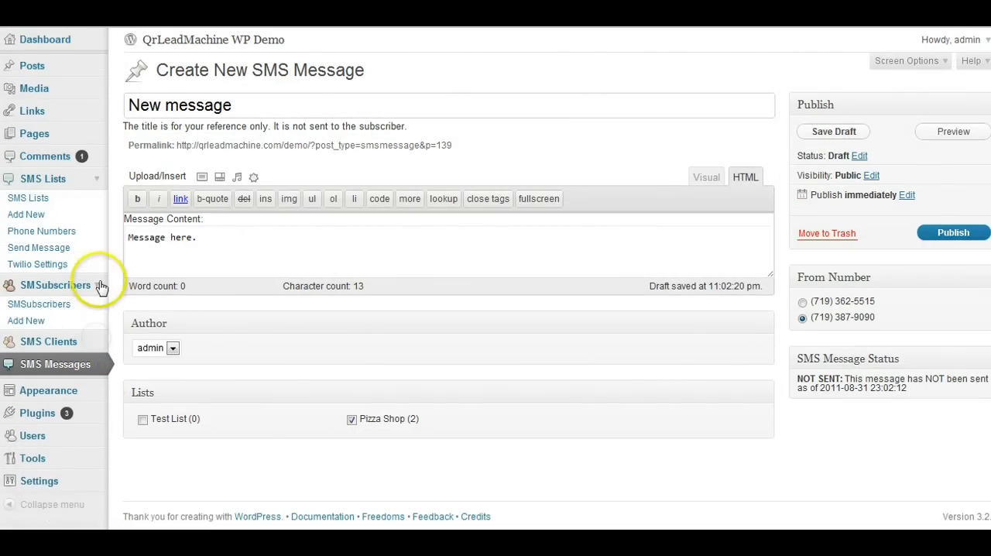
{"action": "left_click", "coordinate": [43, 178]}
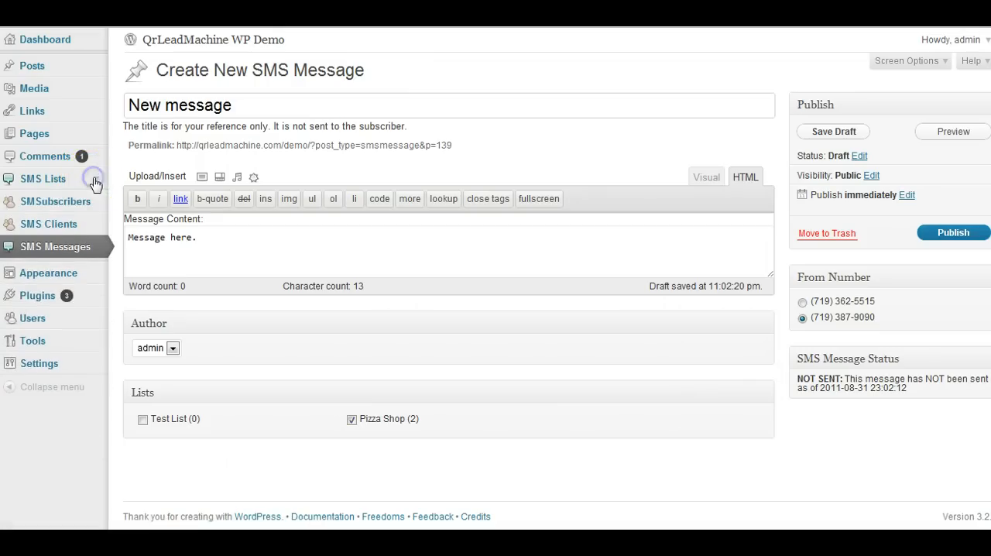